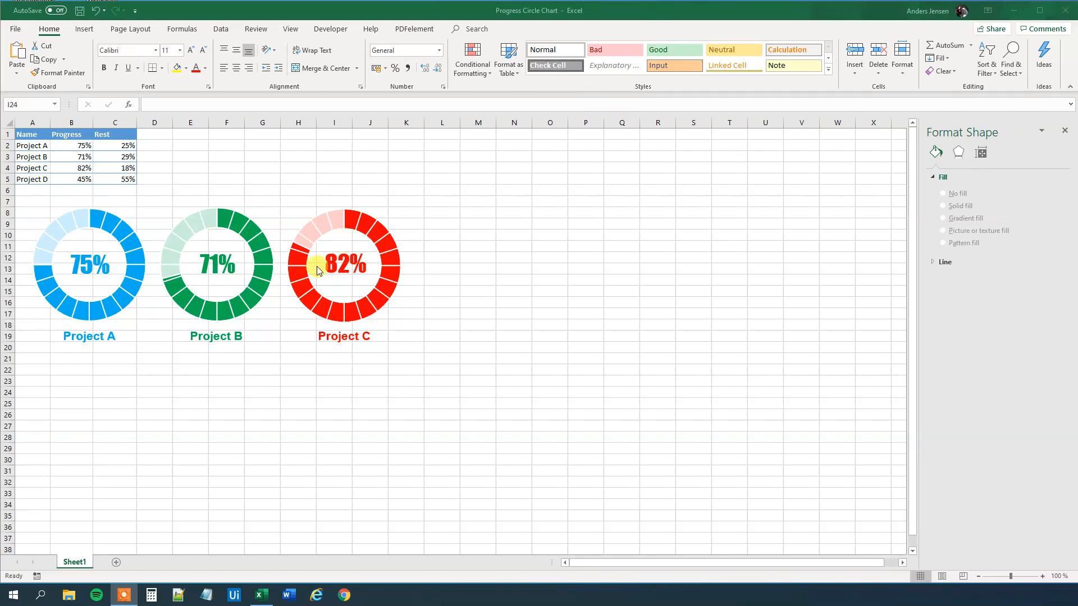
mouse_move(208, 354)
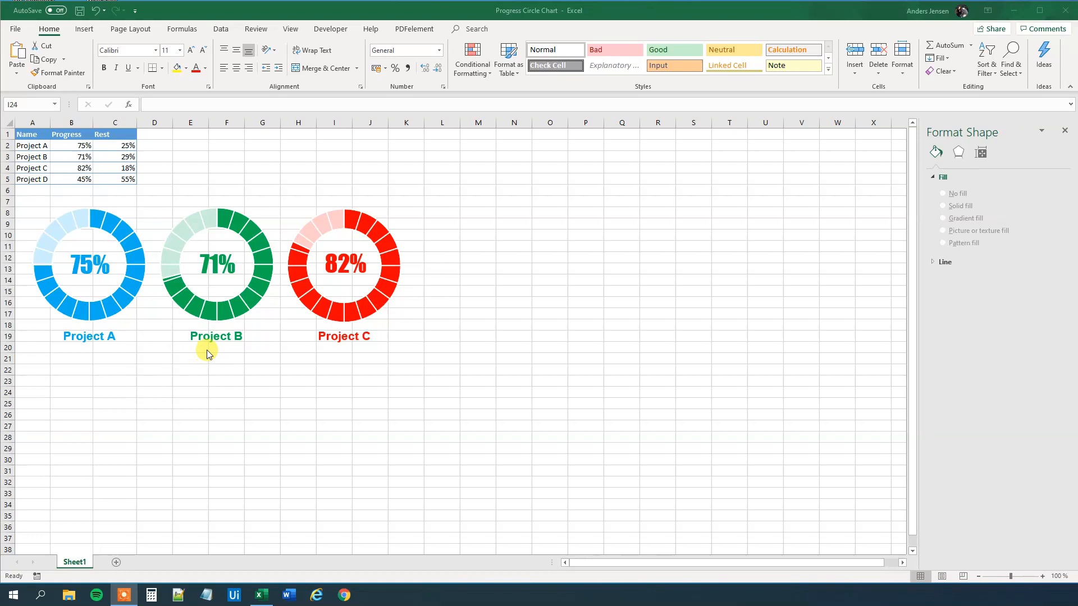
mouse_move(135, 346)
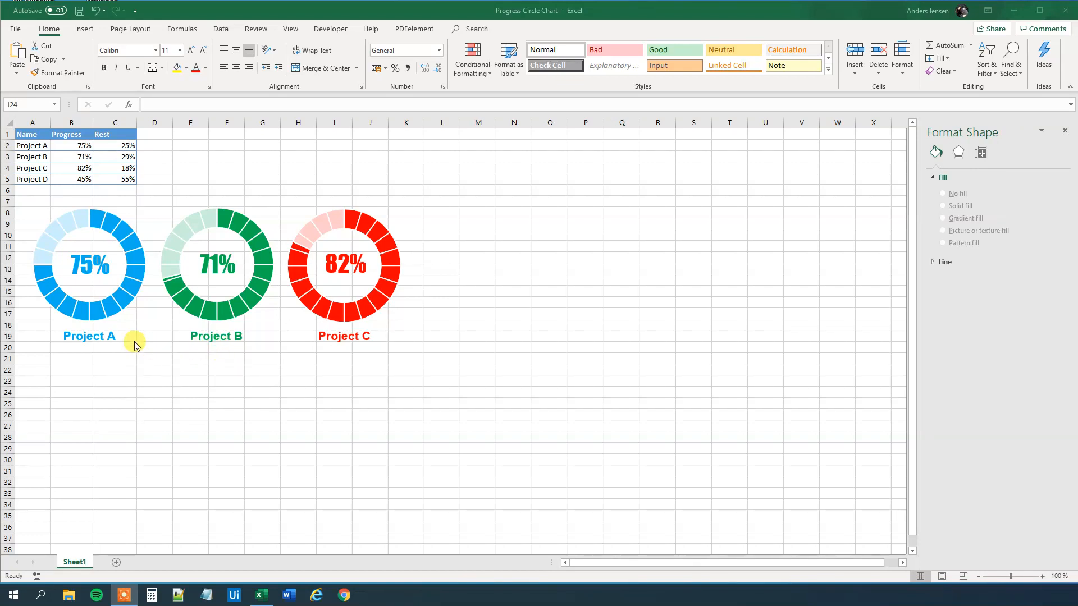
mouse_move(368, 400)
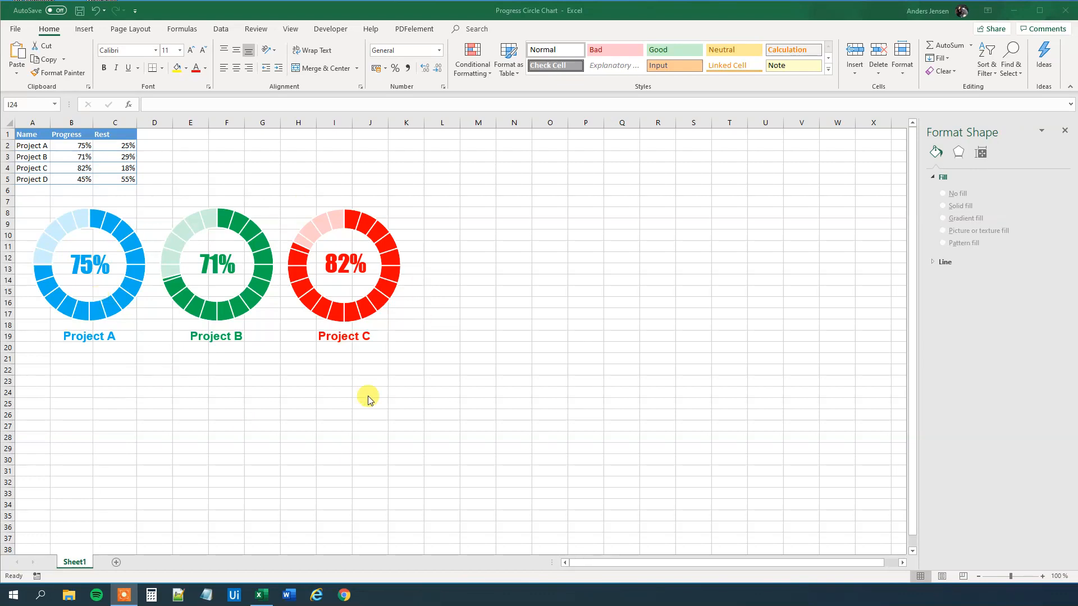
mouse_move(69, 187)
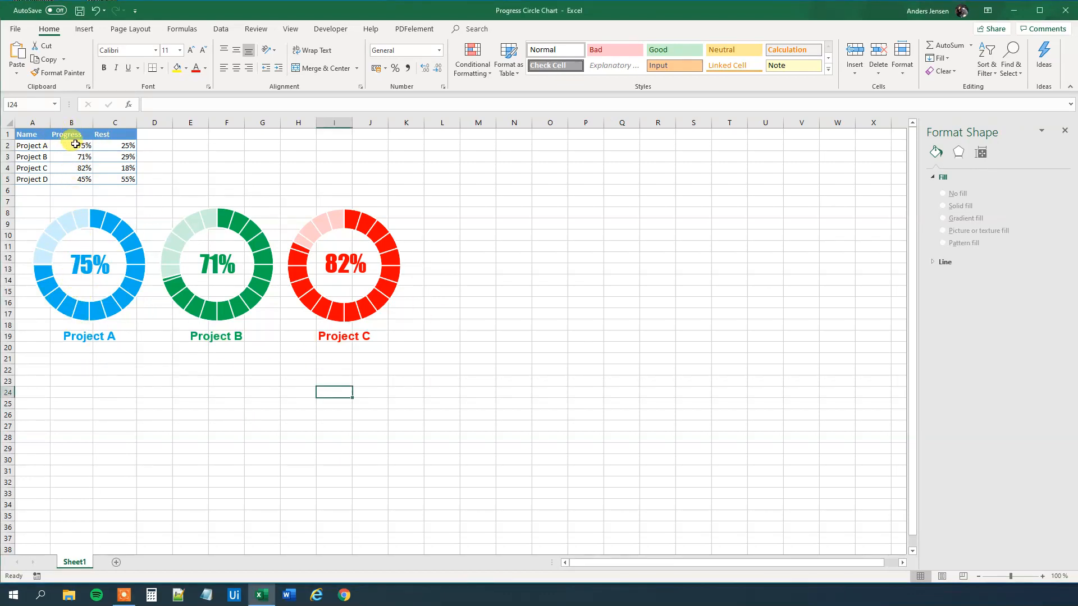
Enter 85% as Project A's progress in cell B2
double_click(71, 144)
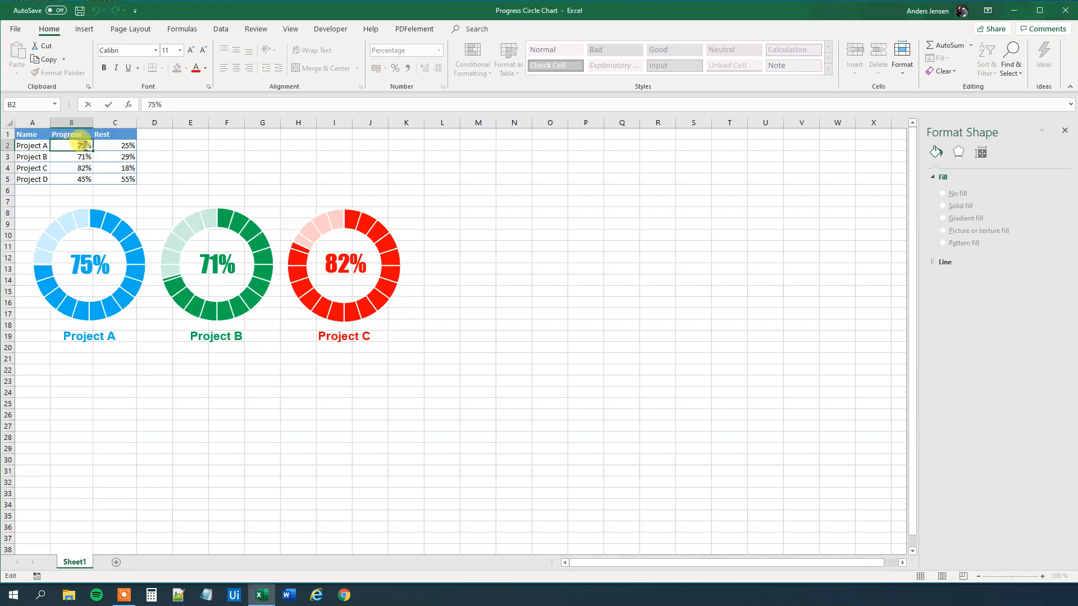
type("85%")
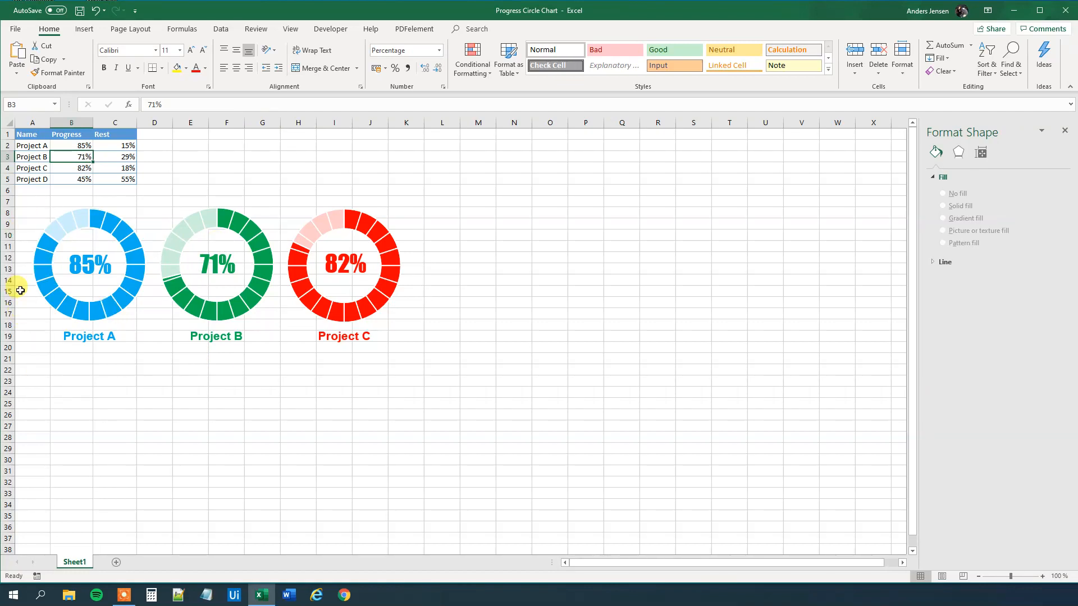
left_click(31, 180)
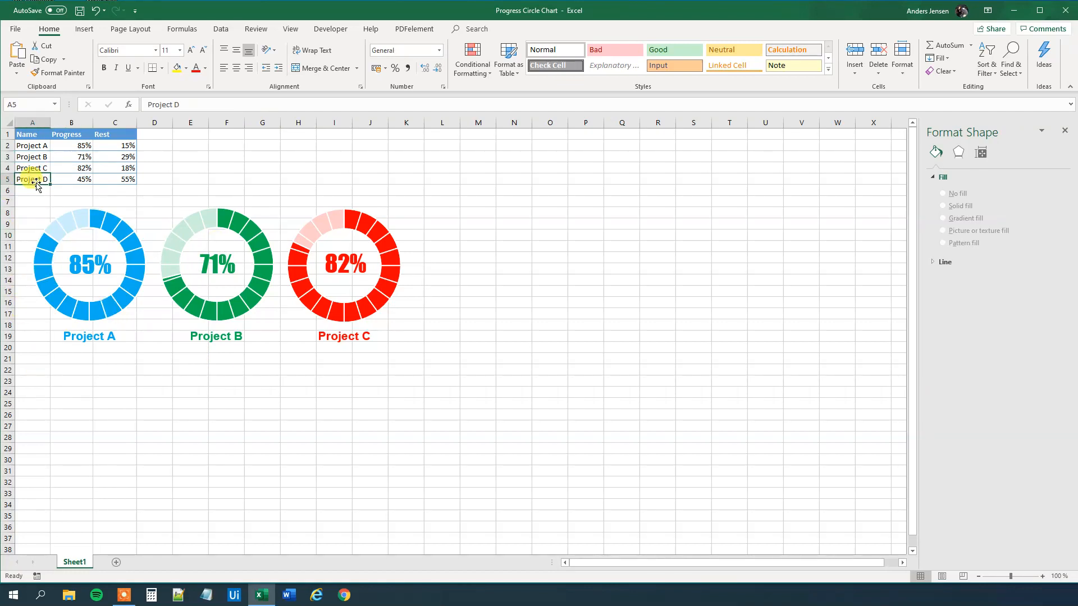
mouse_move(33, 191)
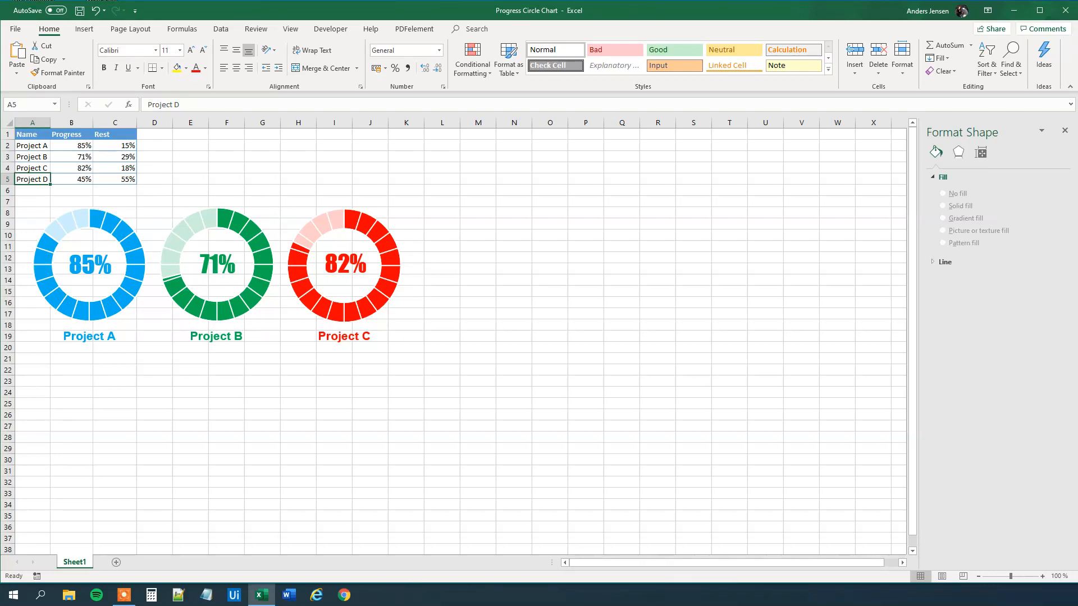
mouse_move(567, 276)
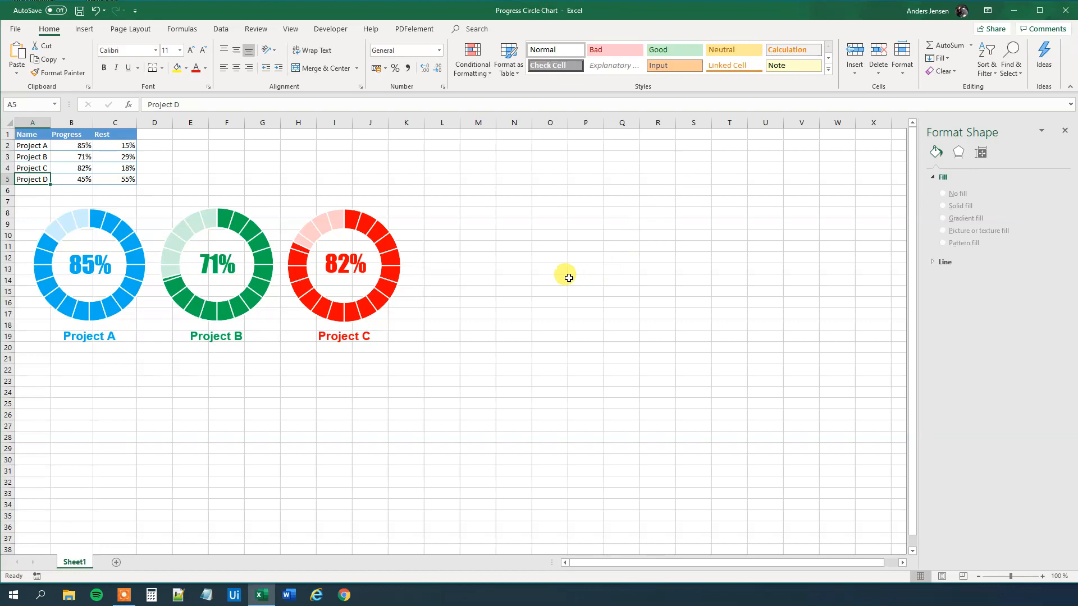
Insert an empty doughnut chart from the Pie chart options
left_click(84, 29)
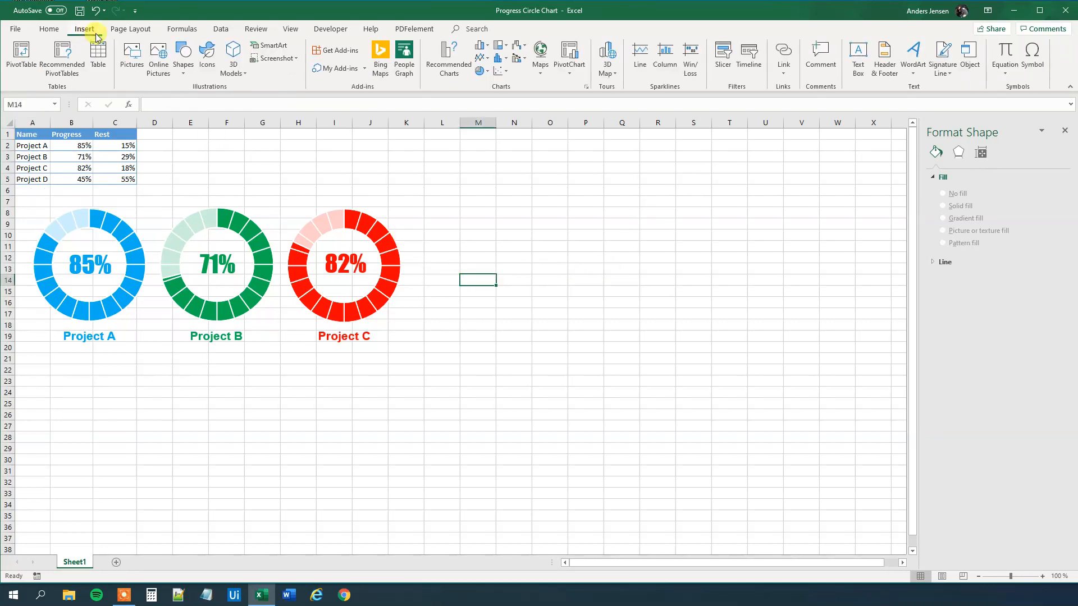
left_click(480, 55)
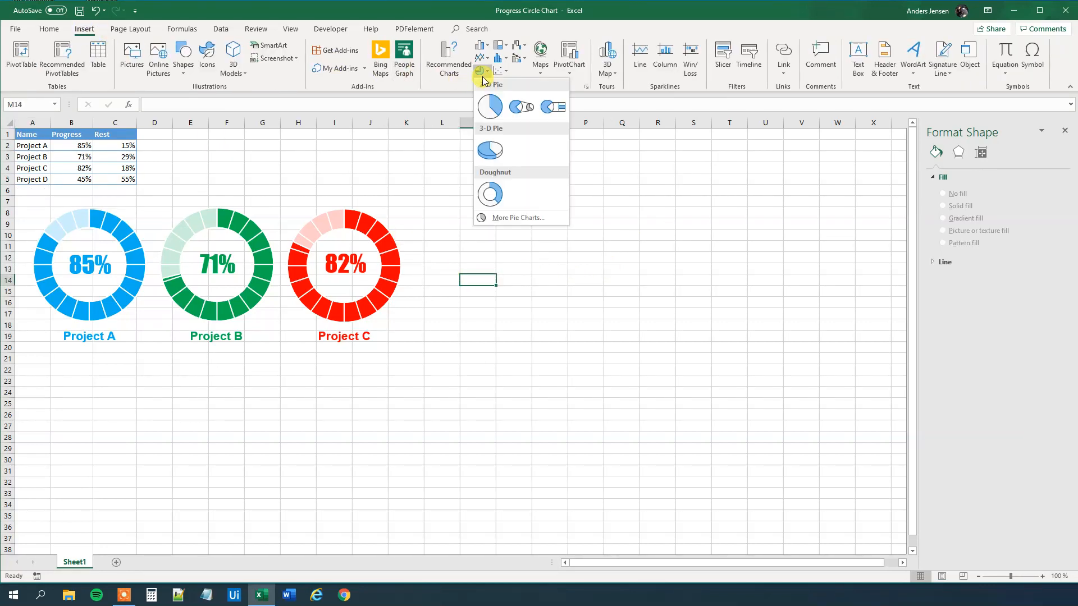
left_click(489, 191)
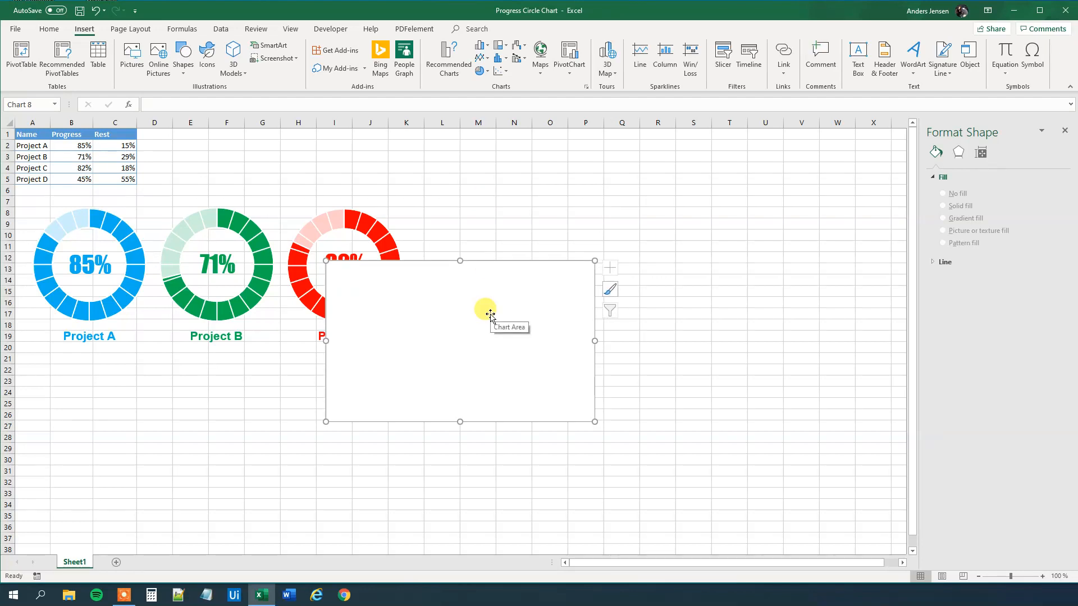
Size the chart to a 7 cm square and move it right of Project C's chart
left_click(459, 342)
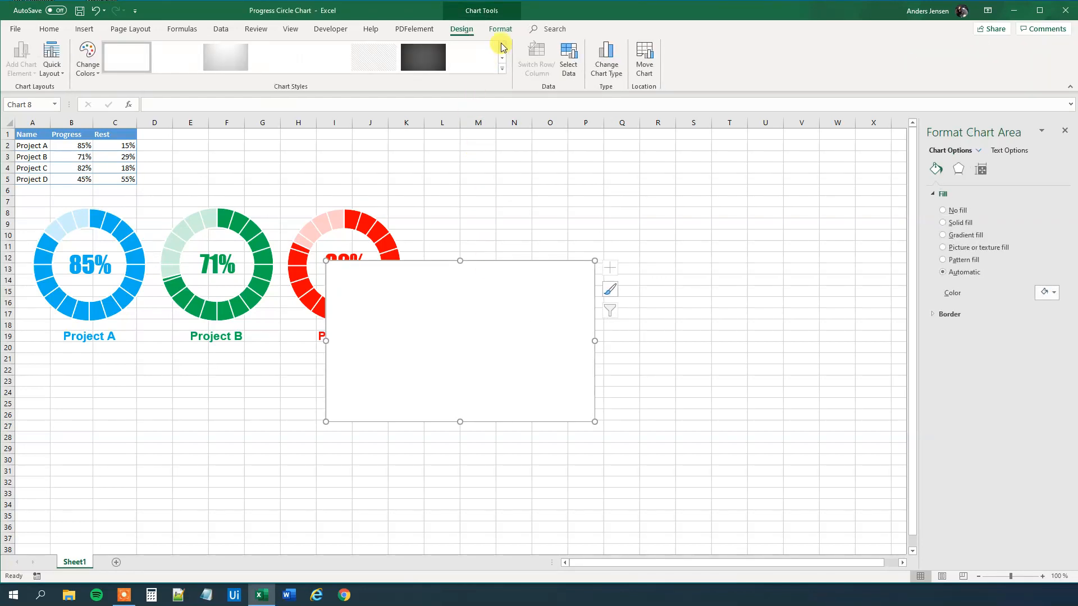
left_click(500, 29)
type("7")
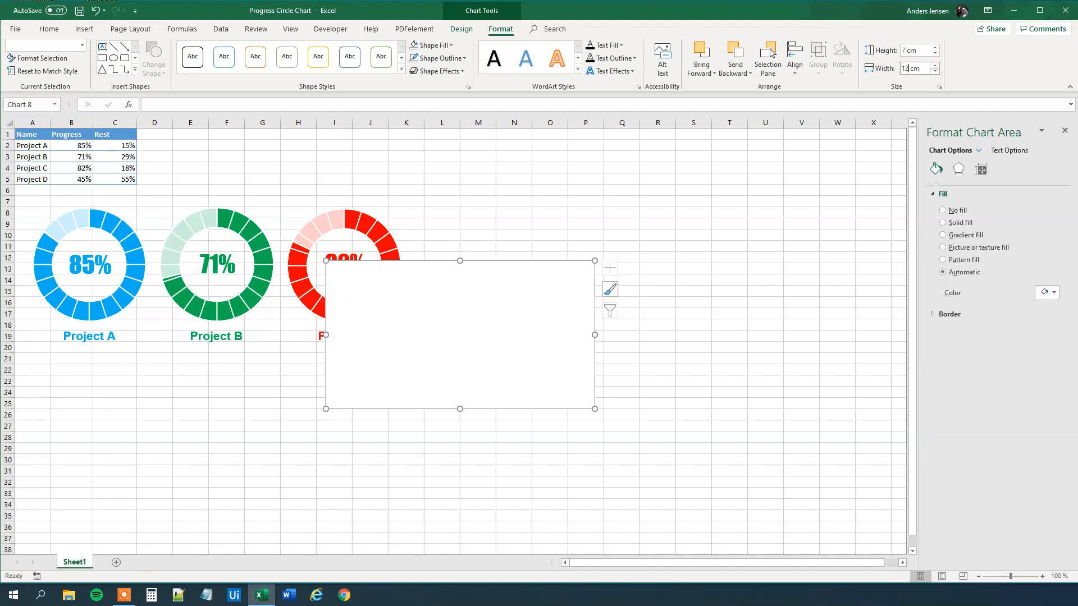
left_click_drag(595, 334, 473, 333)
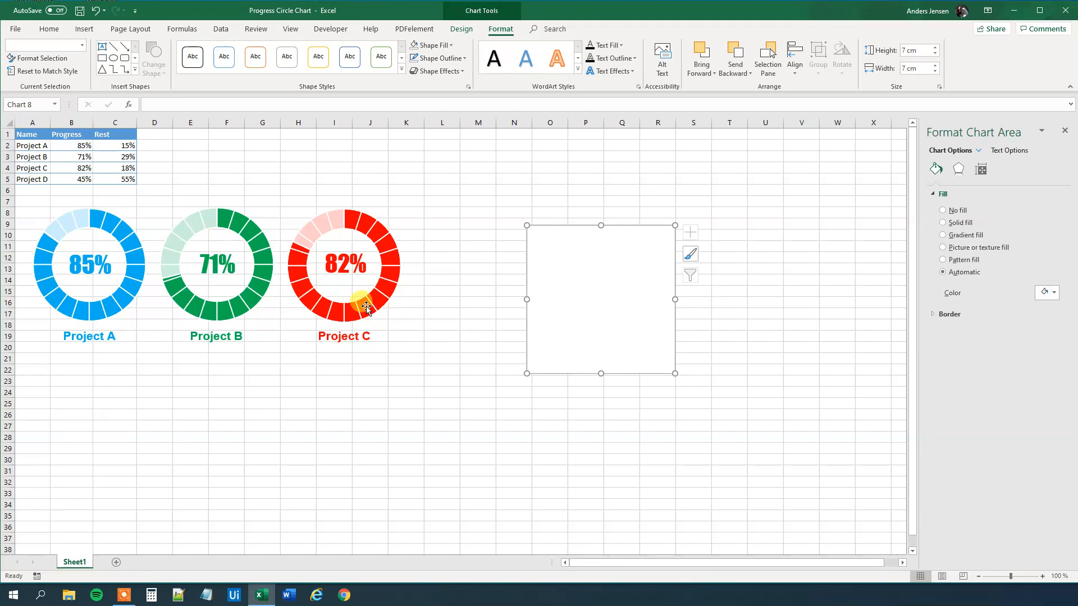
mouse_move(349, 295)
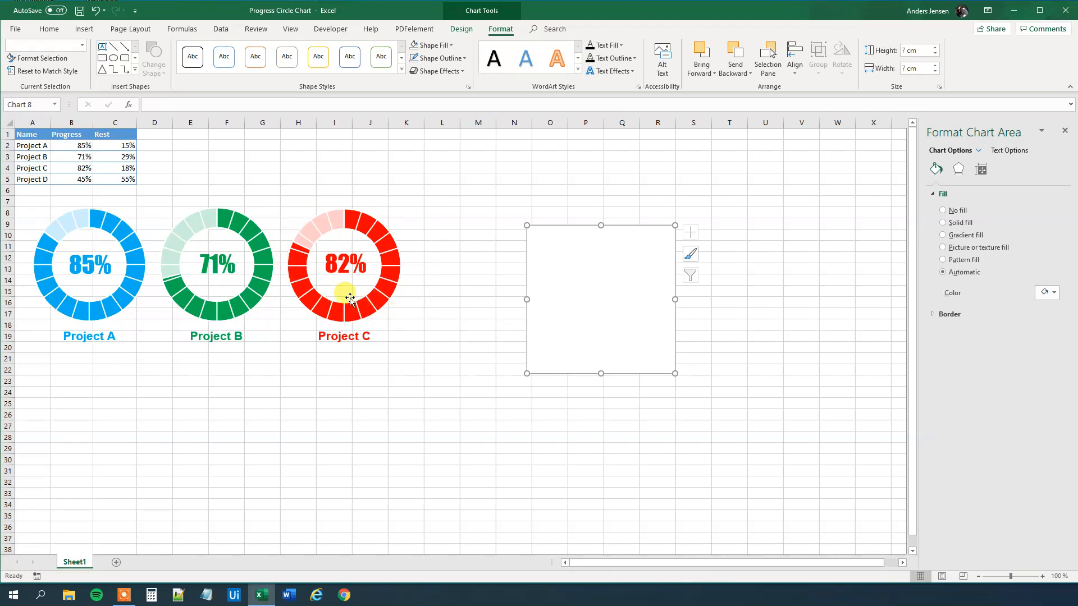
mouse_move(541, 310)
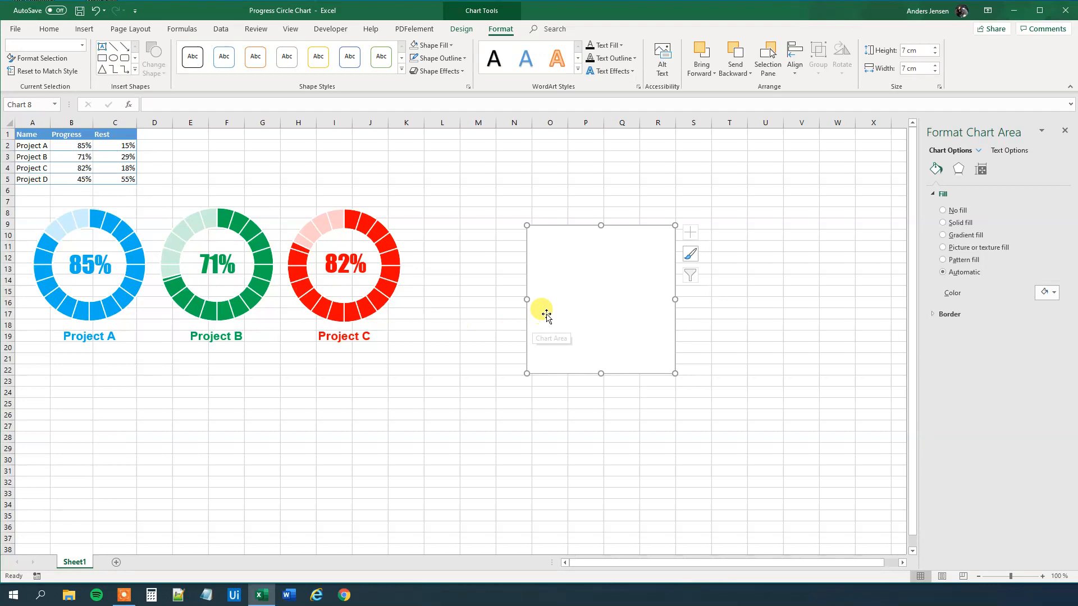
Add a data series of twenty 1s ={1,1,...} to the new doughnut chart
right_click(542, 311)
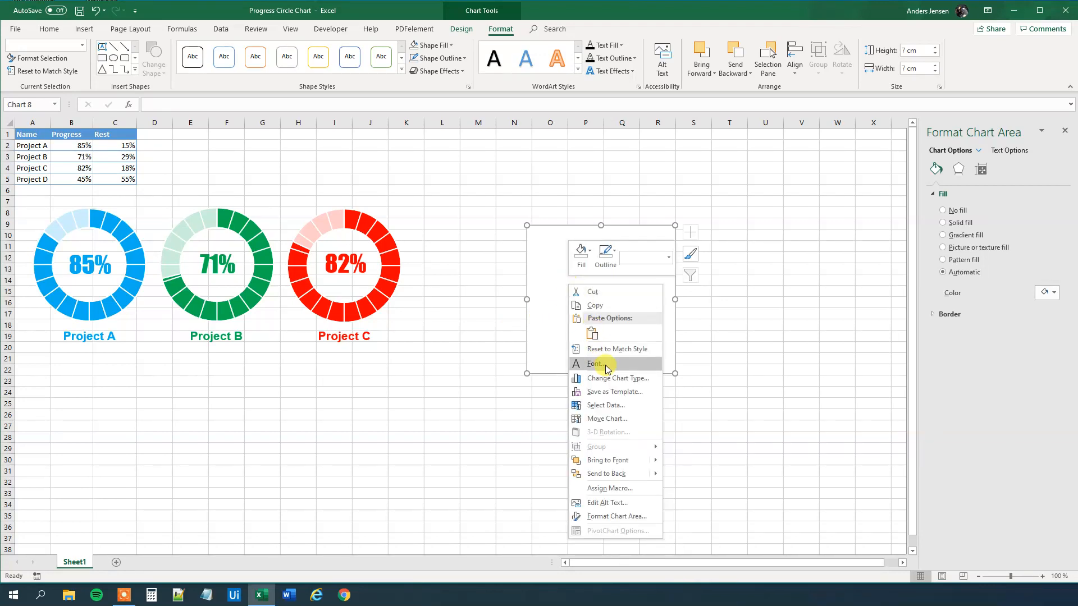
left_click(606, 405)
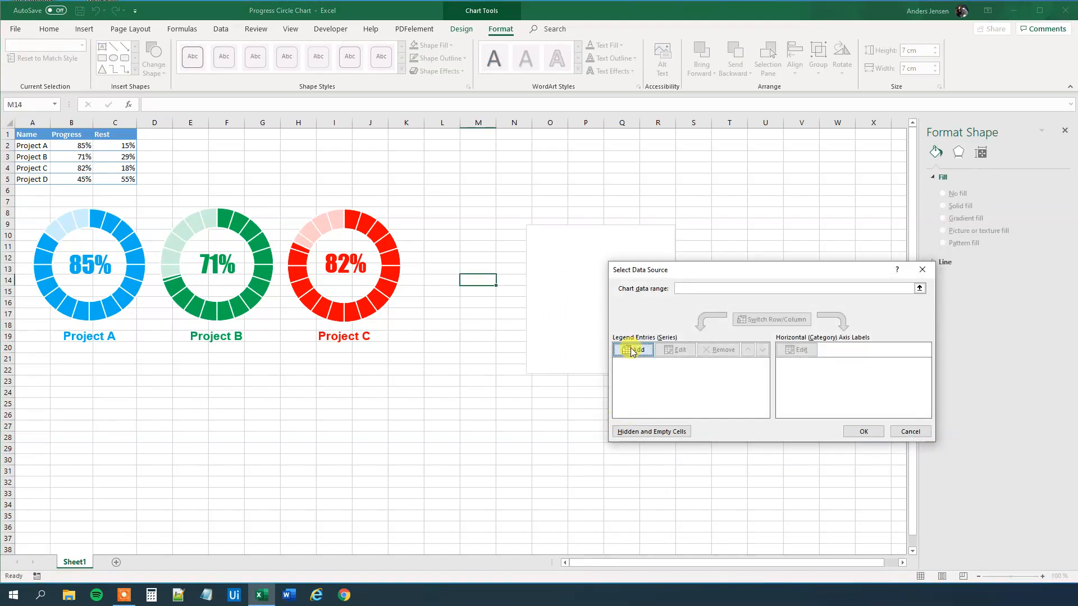
left_click(632, 350)
type(",1,1,1,1,1,1,1,1,1,1,1,1,1")
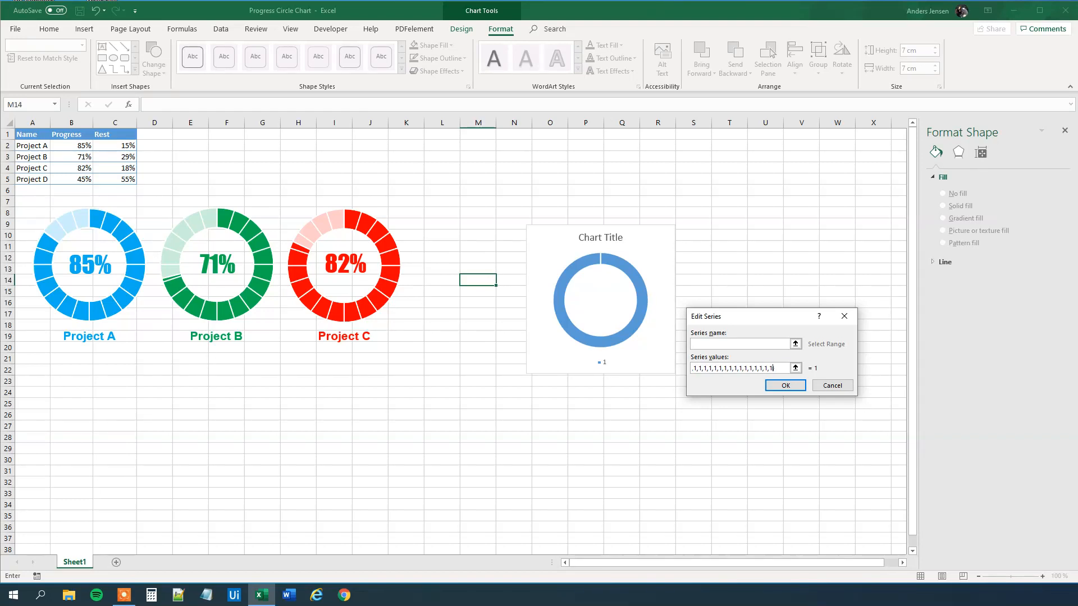
left_click(784, 385)
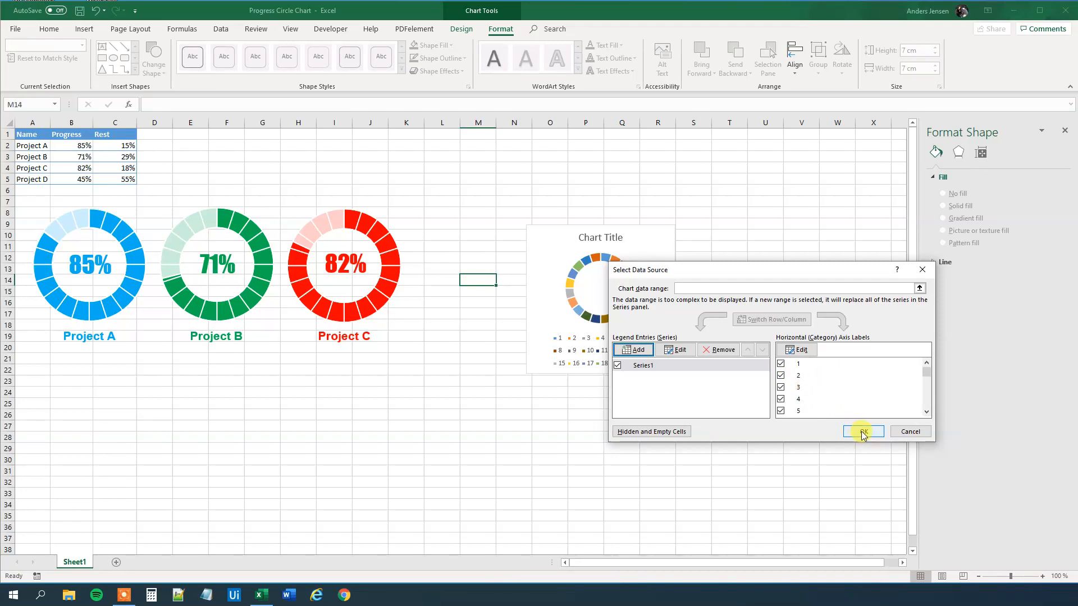
left_click(862, 431)
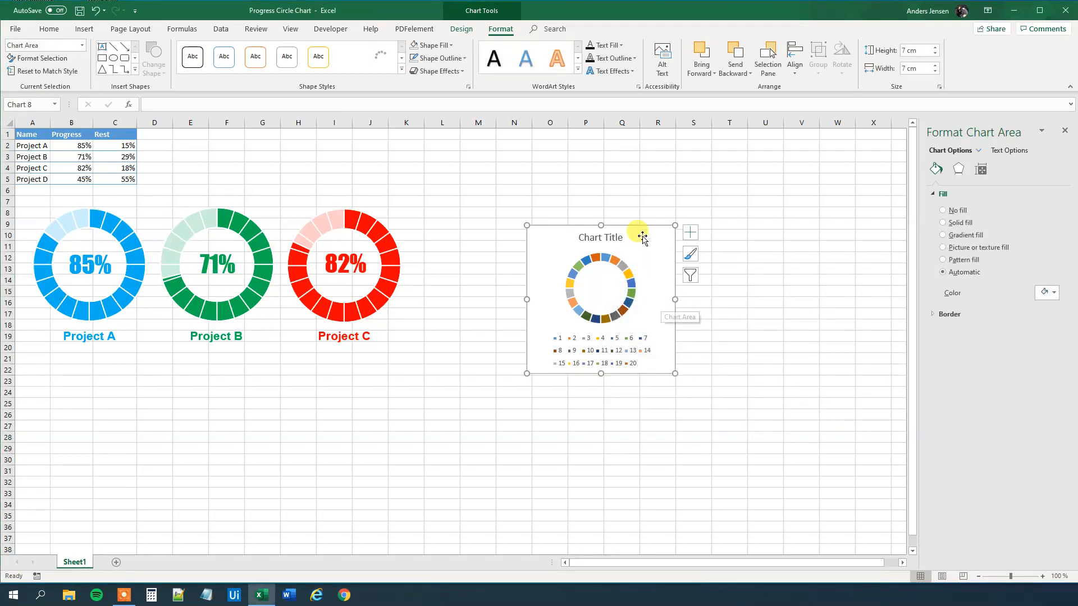
Uncheck Chart Title and Legend in Chart Elements, leaving the ring series selected
left_click(690, 233)
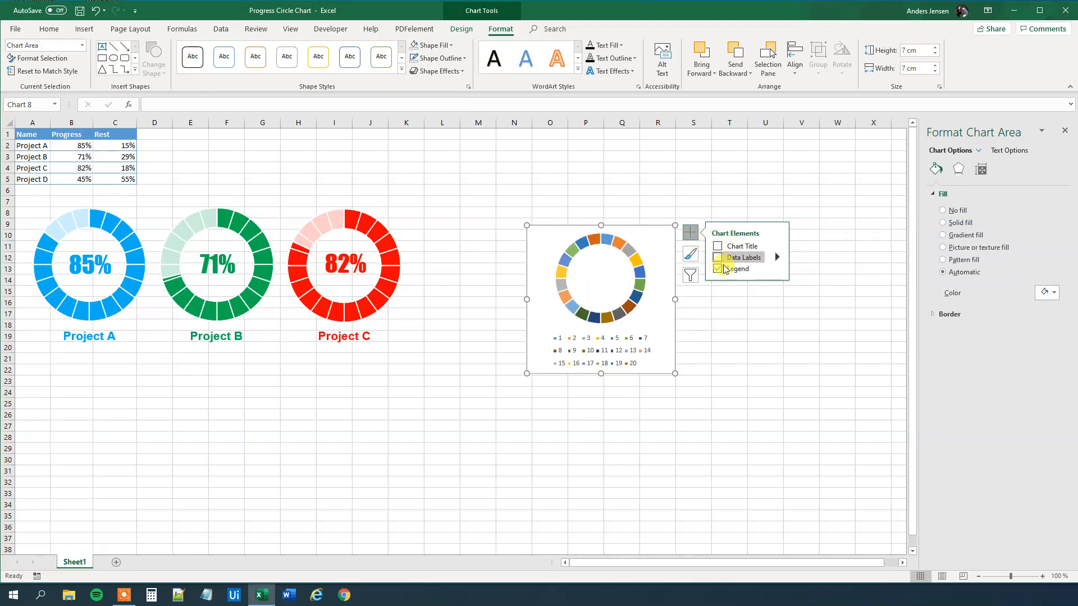
left_click(717, 269)
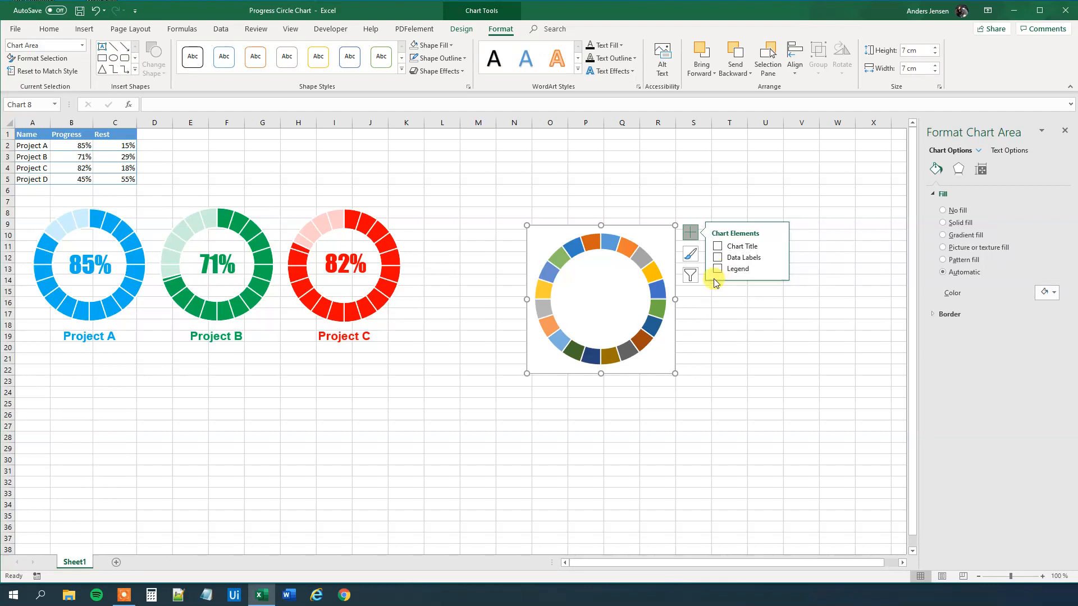
left_click(646, 269)
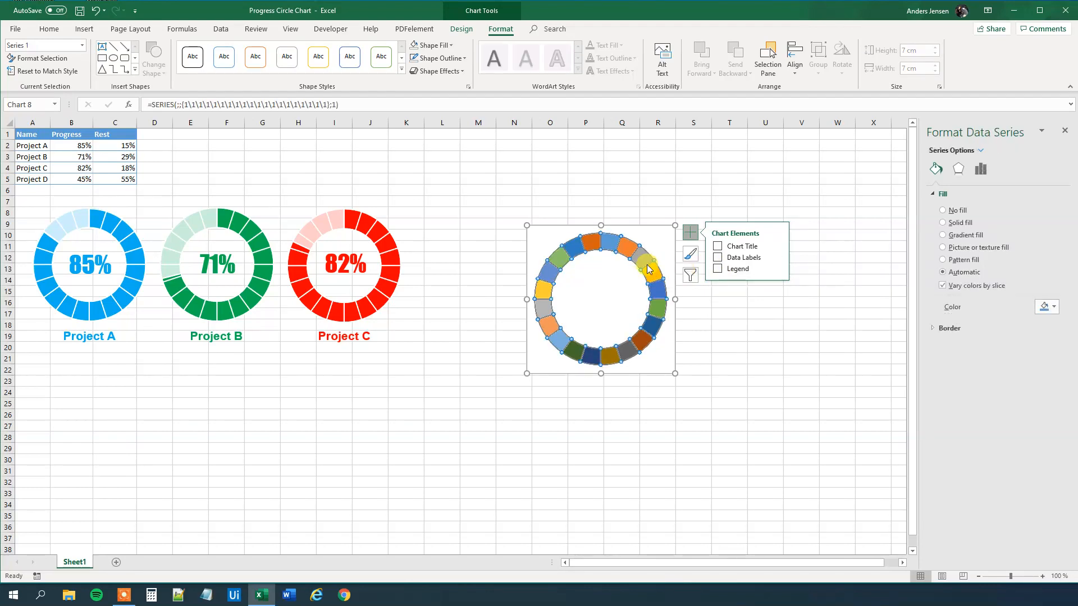
Set the doughnut series hole size to 5 for a thicker ring
right_click(646, 268)
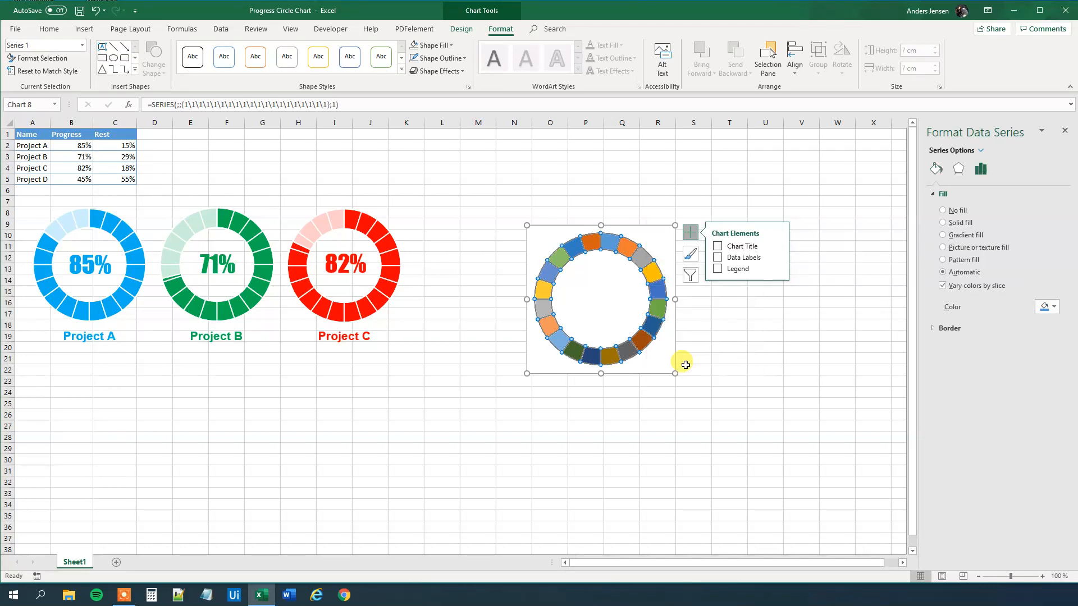
left_click(980, 169)
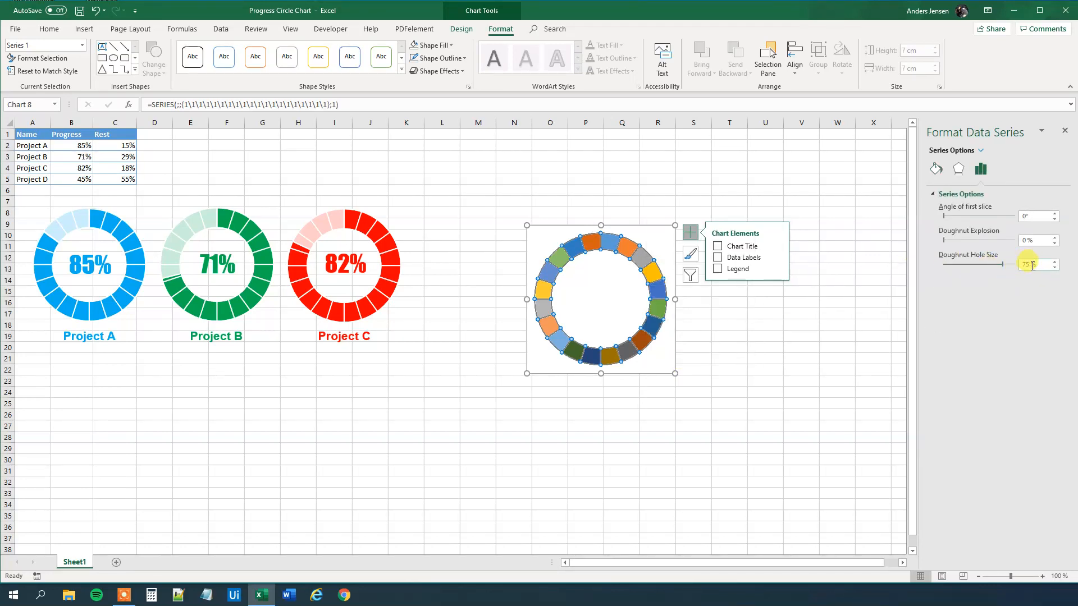
type("5")
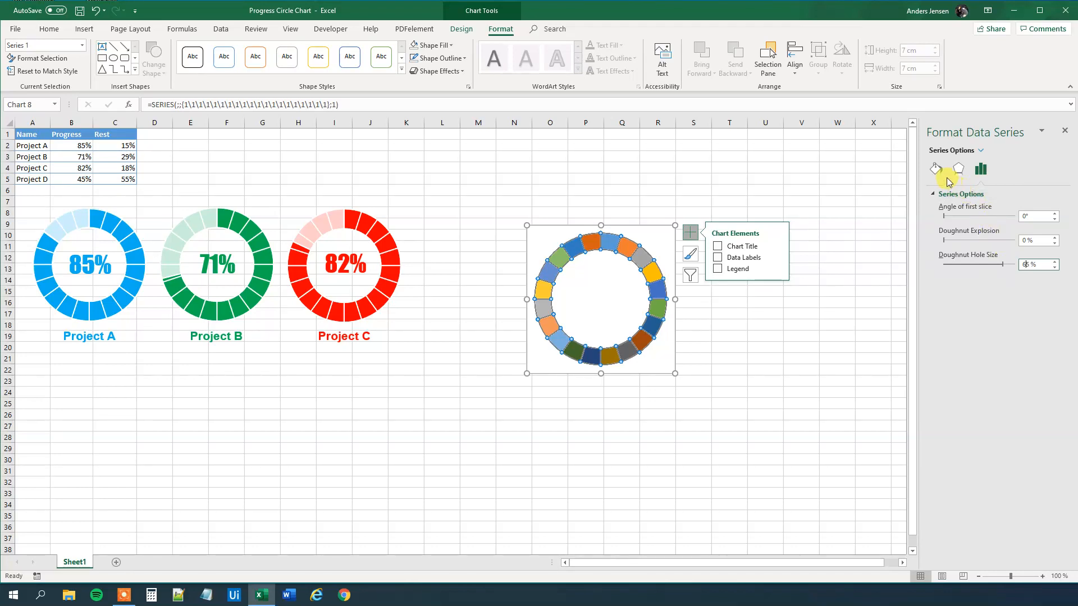
Give all twenty ring segments one solid gold-yellow fill
left_click(935, 169)
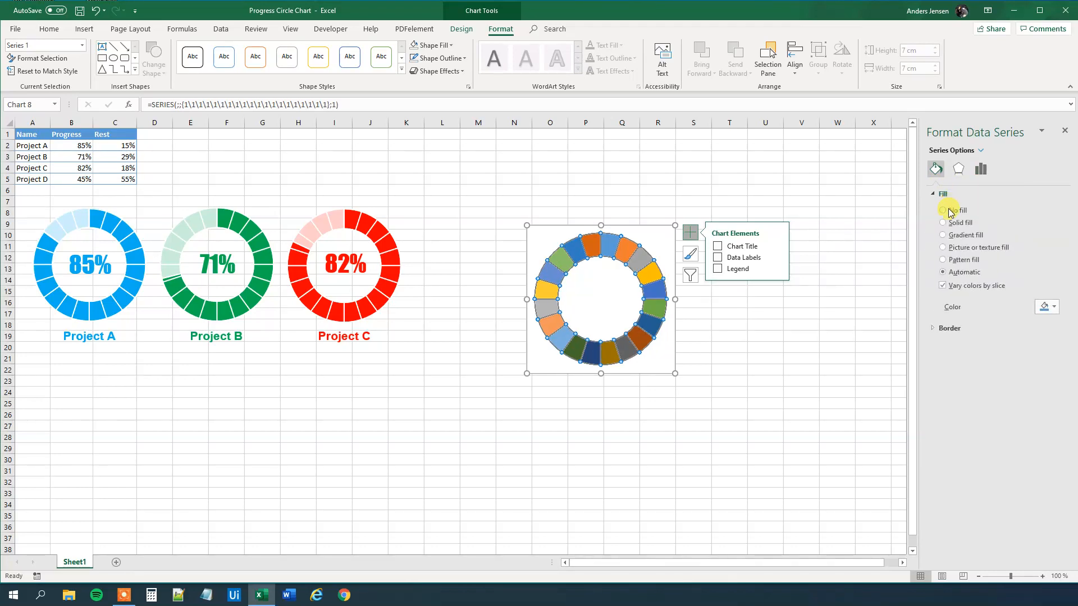
left_click(942, 223)
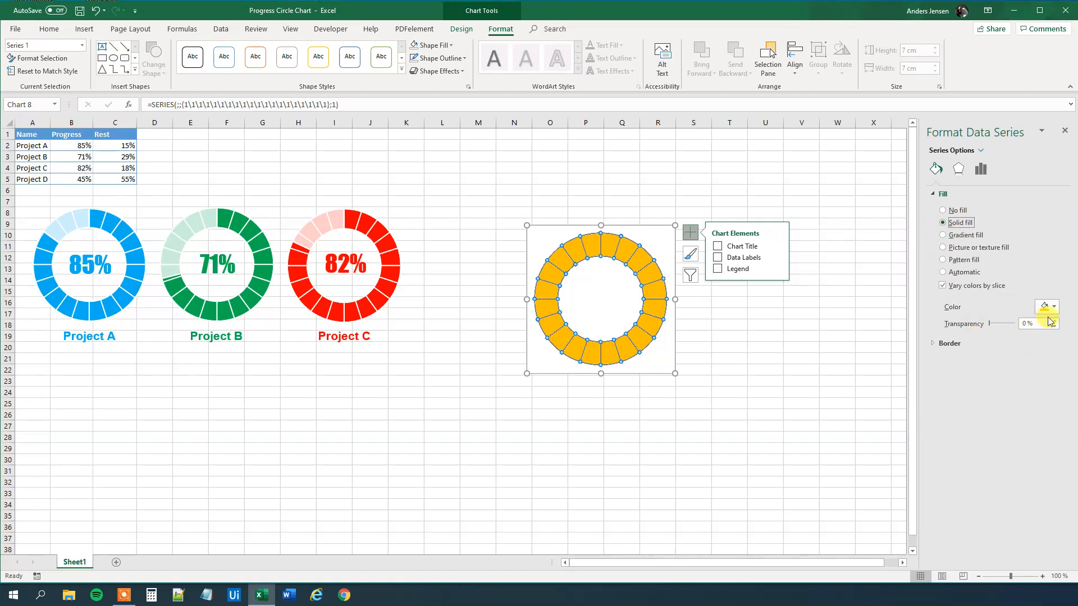
left_click(1045, 306)
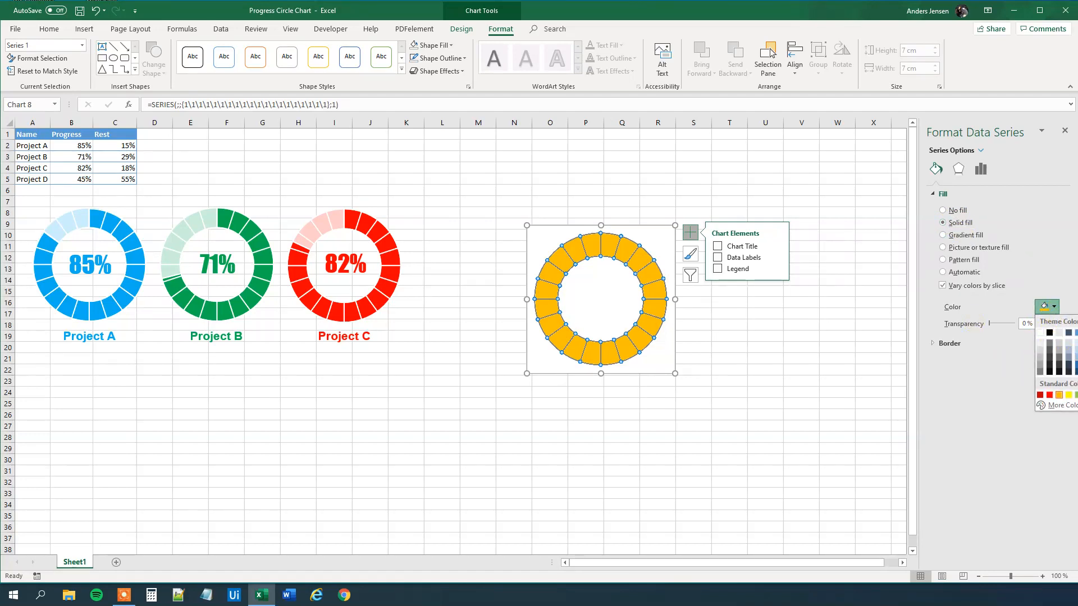
mouse_move(999, 378)
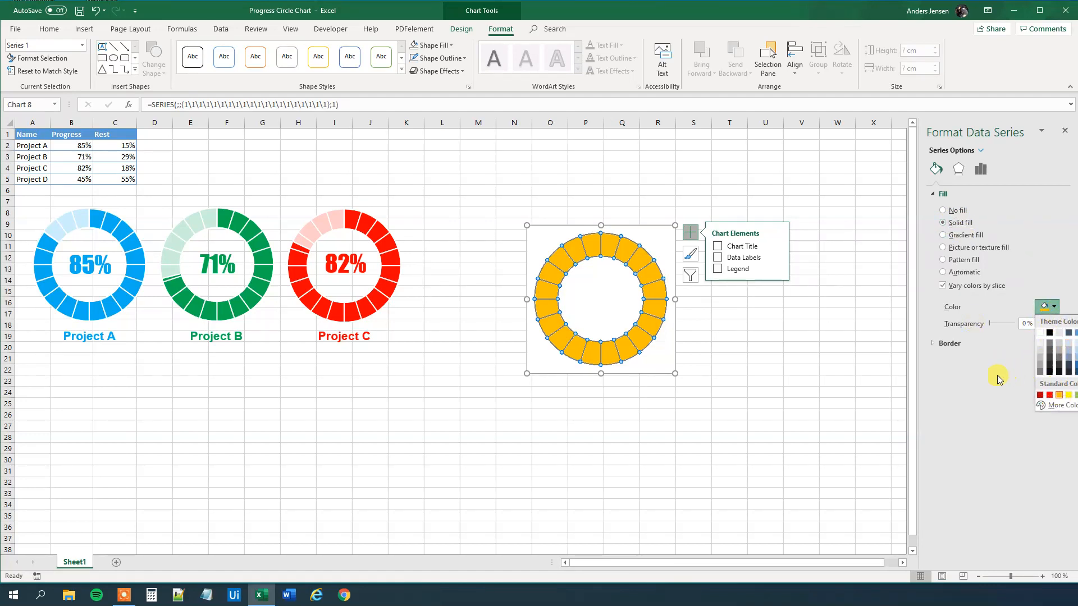
mouse_move(974, 385)
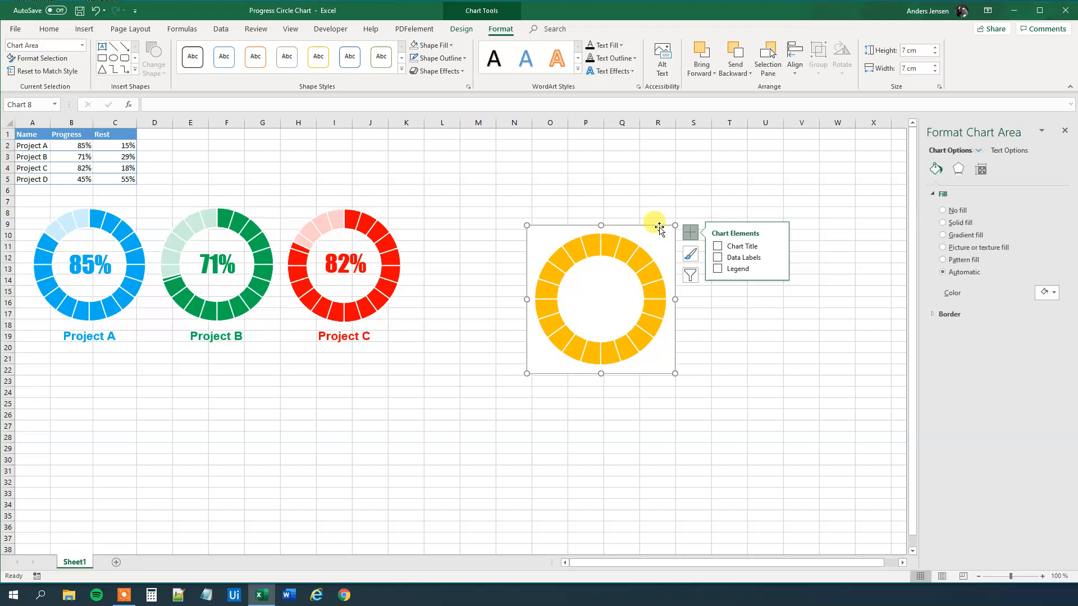
Set the chart area's Shape Fill to No Fill
left_click(433, 45)
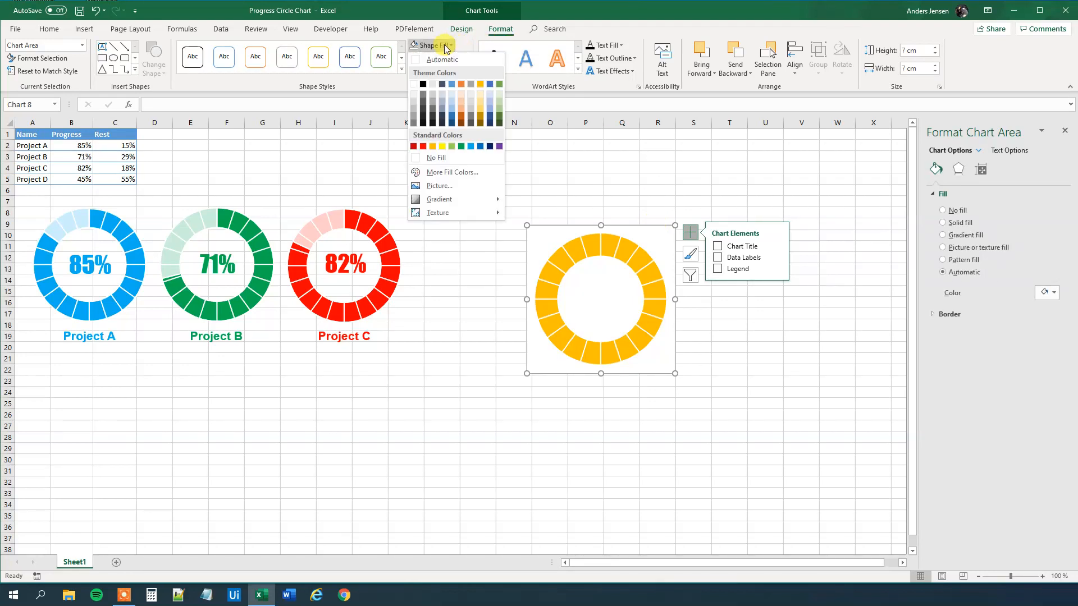
left_click(434, 45)
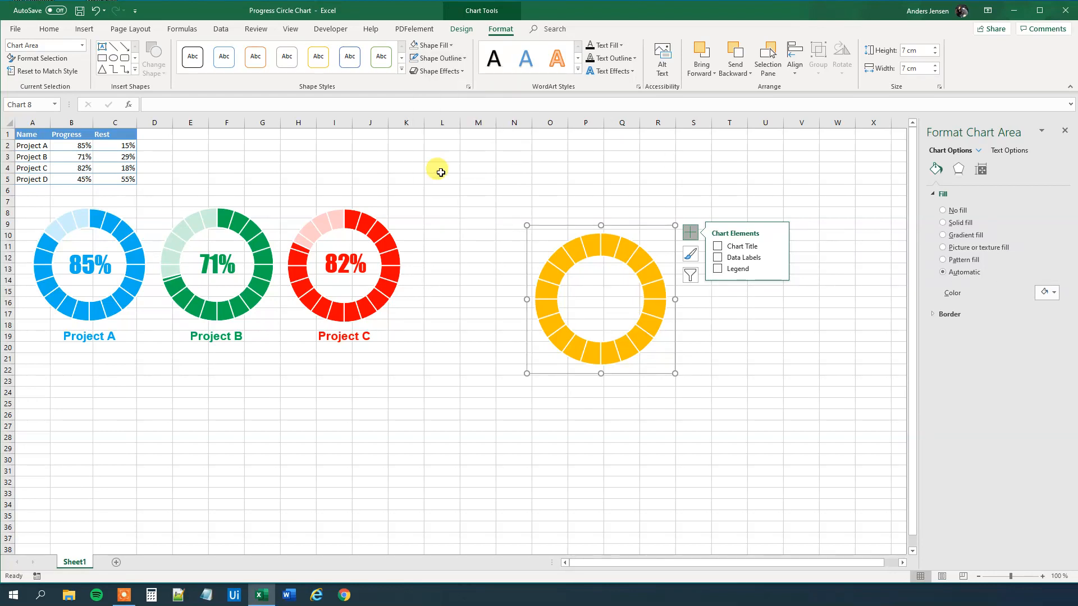
mouse_move(502, 208)
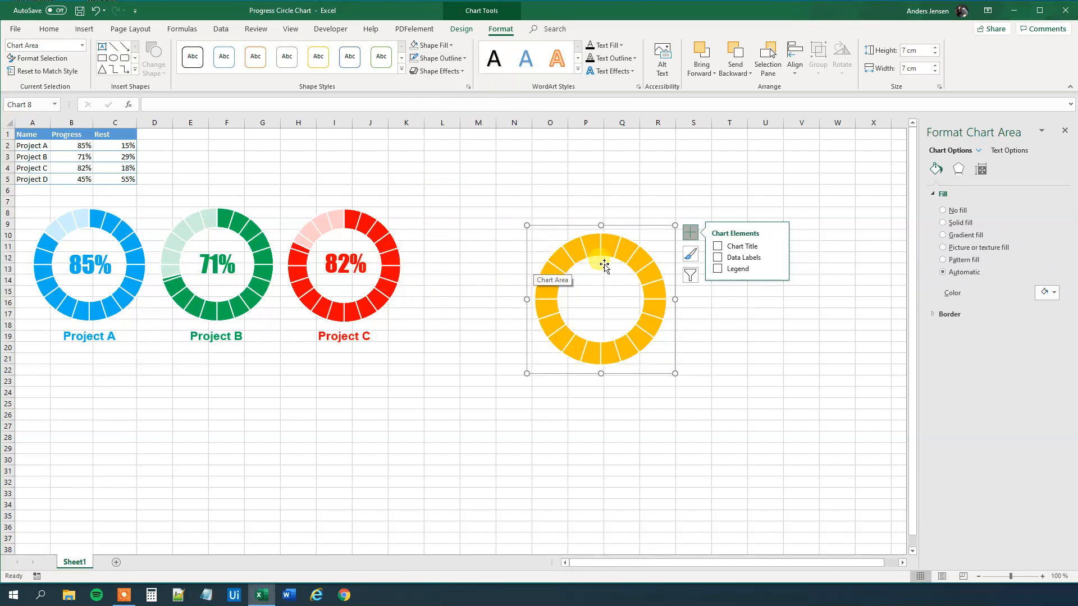
mouse_move(598, 248)
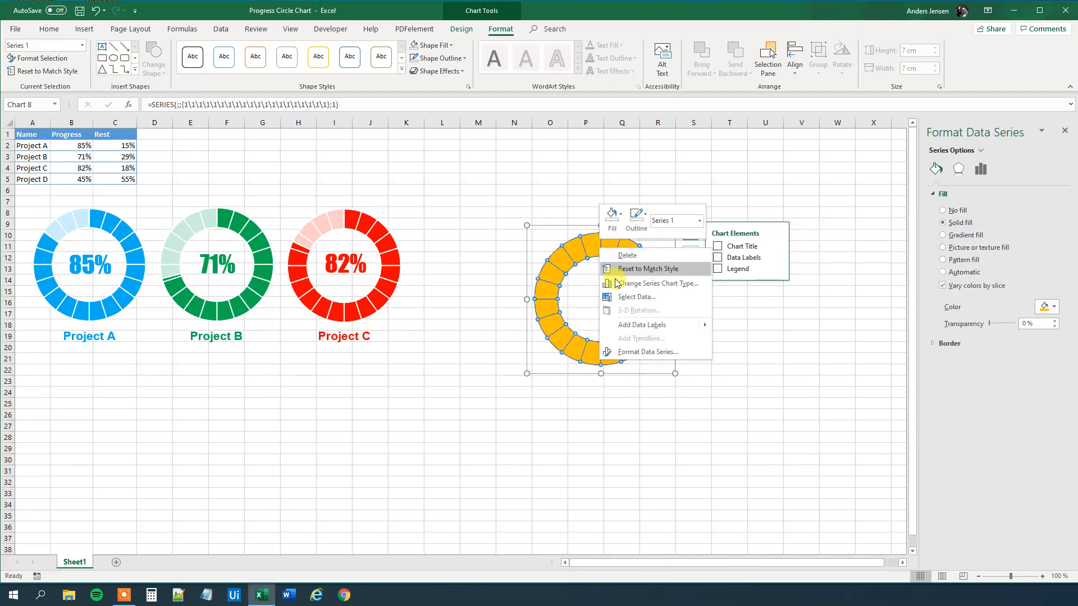
Add a Project D series named from A5 with values B5:C5
left_click(637, 297)
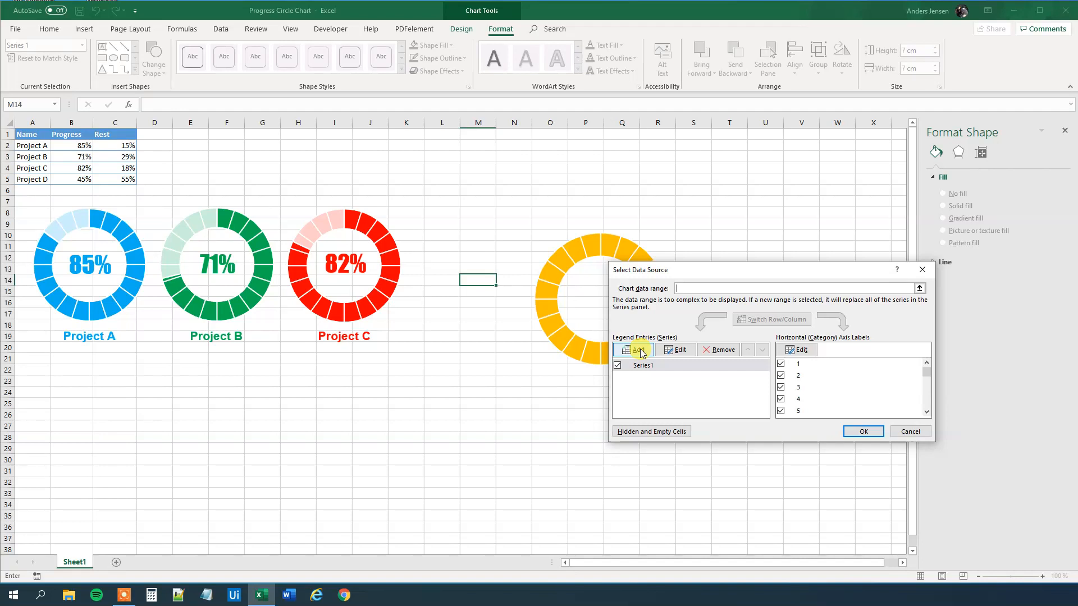
left_click(630, 349)
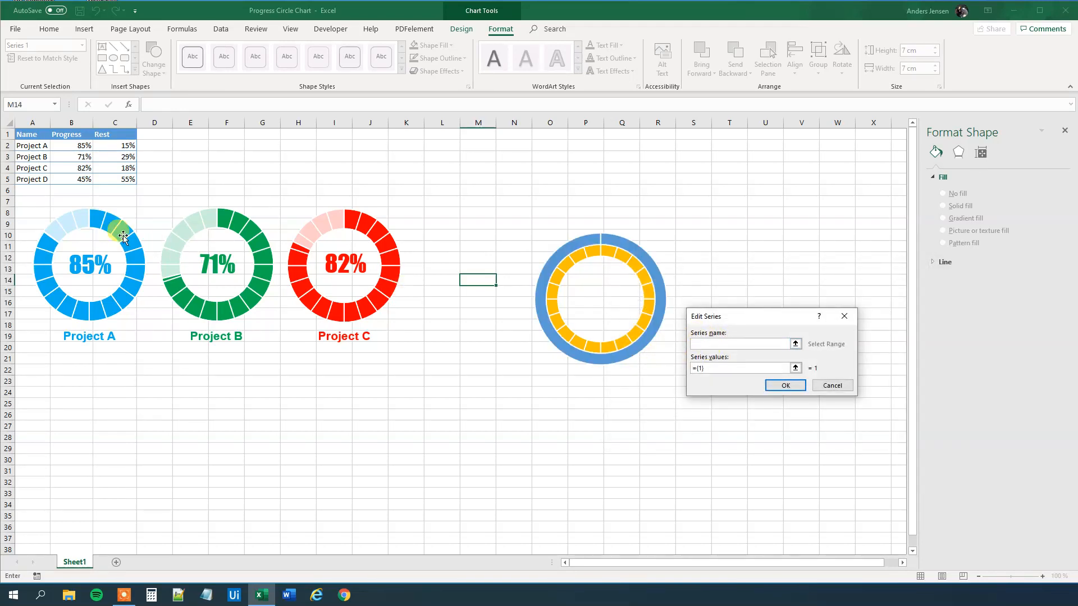
left_click(31, 180)
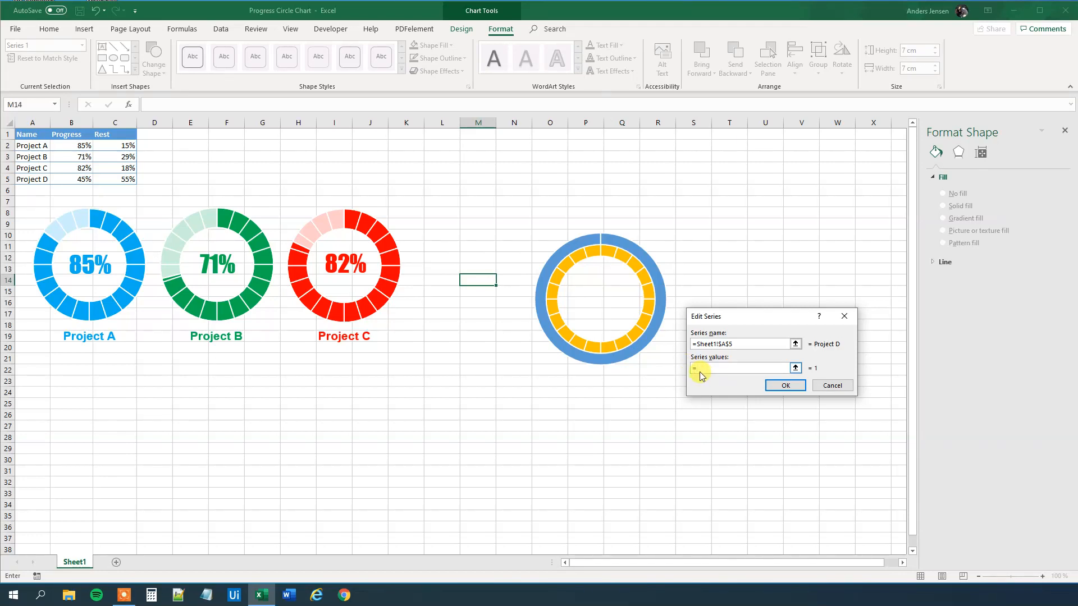
left_click(71, 178)
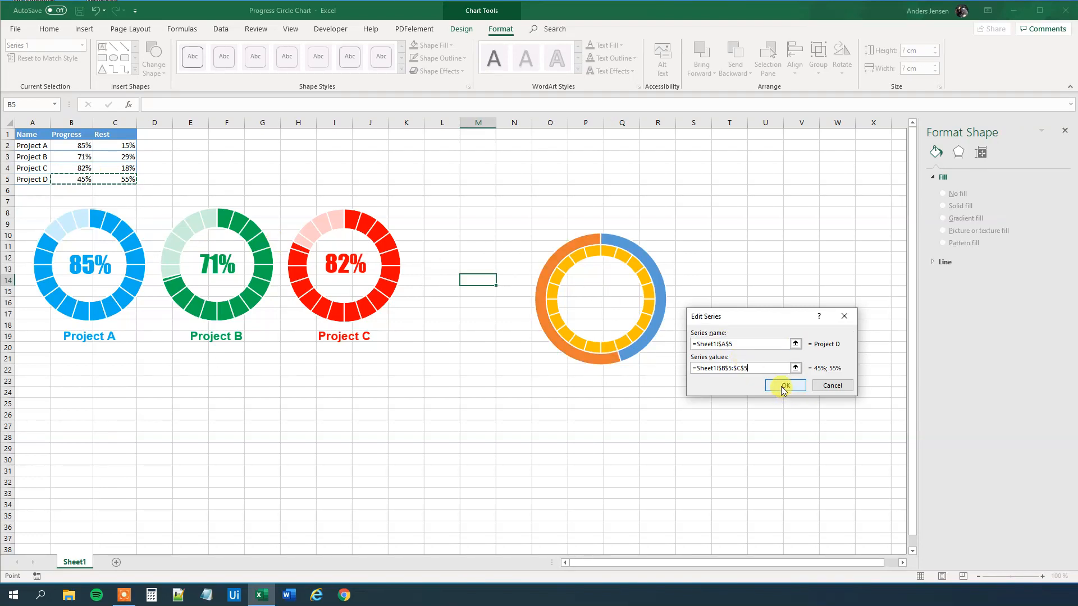
left_click(780, 386)
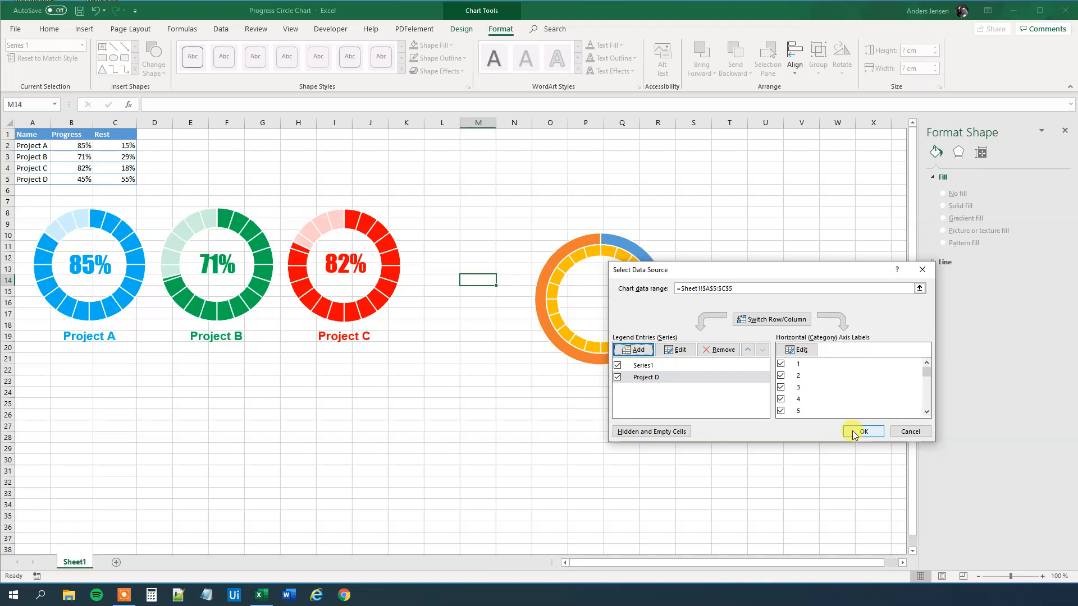
left_click(863, 431)
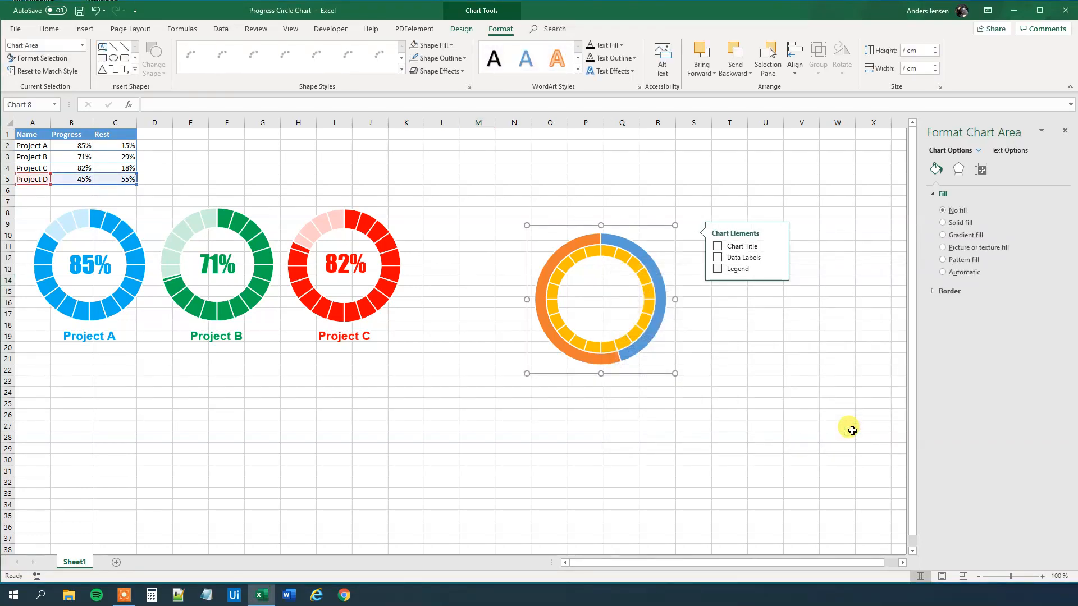
Plot the Project D series on the secondary axis via Change Series Chart Type
right_click(632, 258)
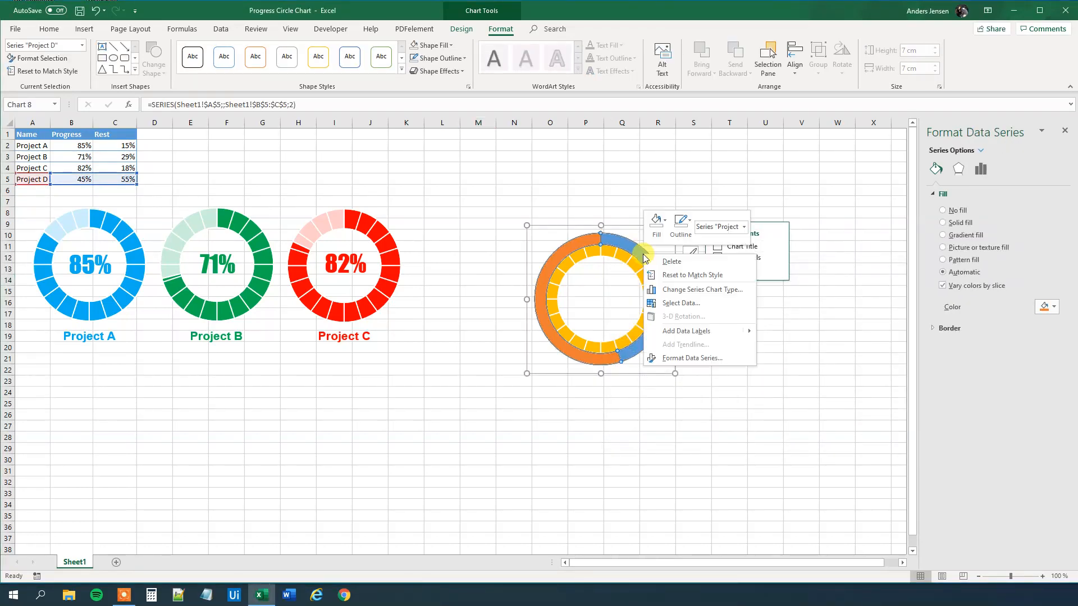
mouse_move(696, 289)
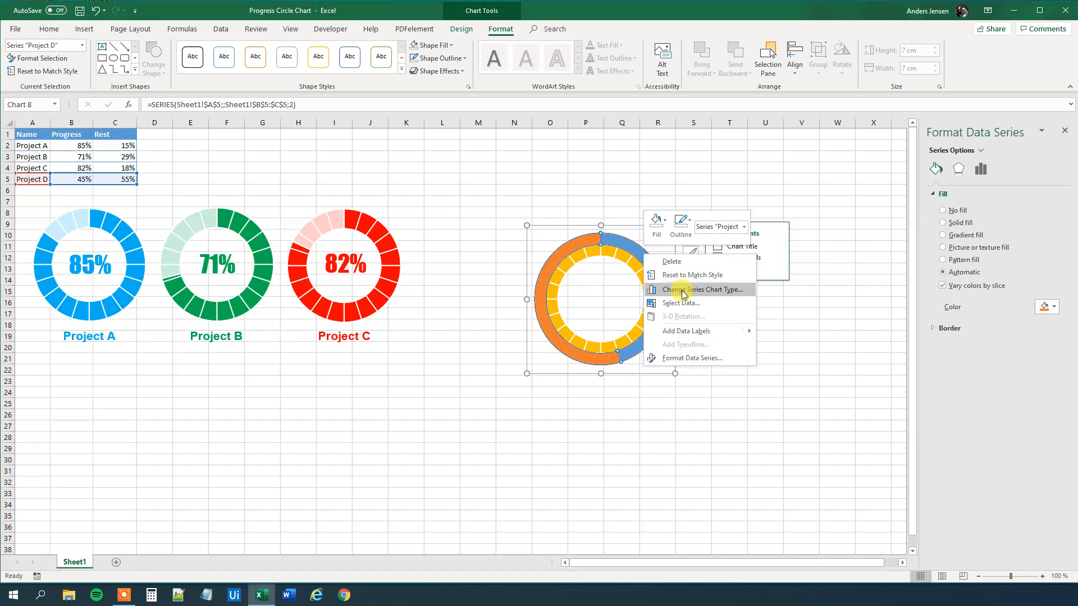
left_click(694, 289)
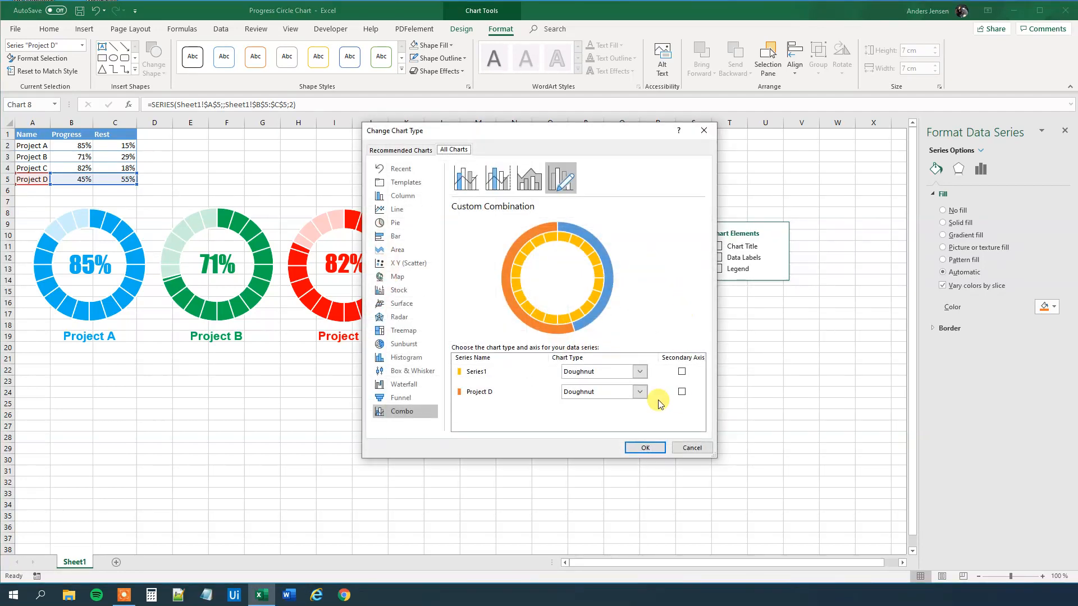
left_click(681, 391)
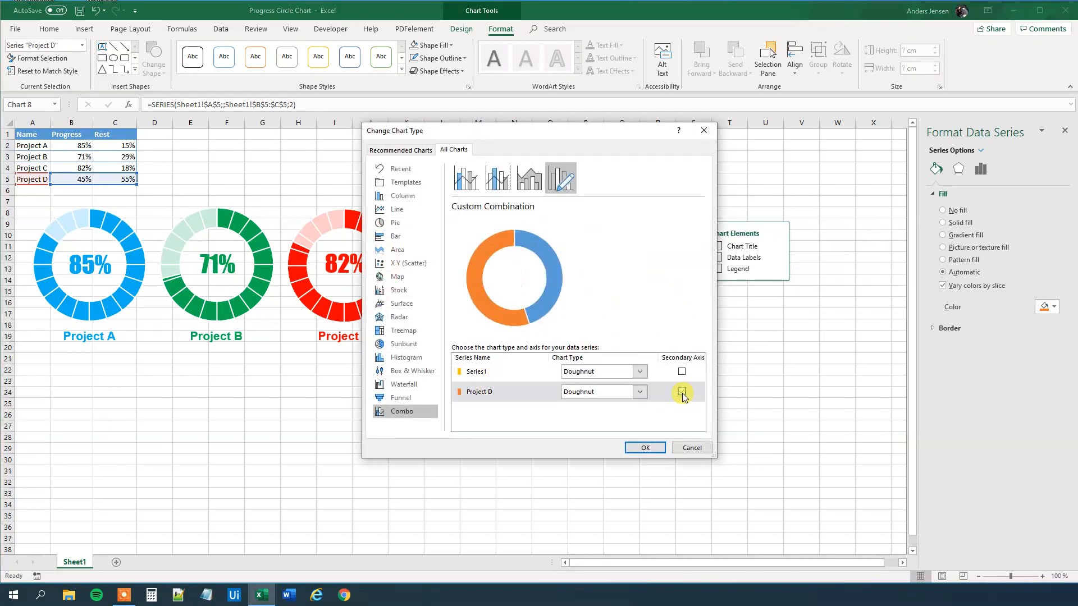
left_click(681, 391)
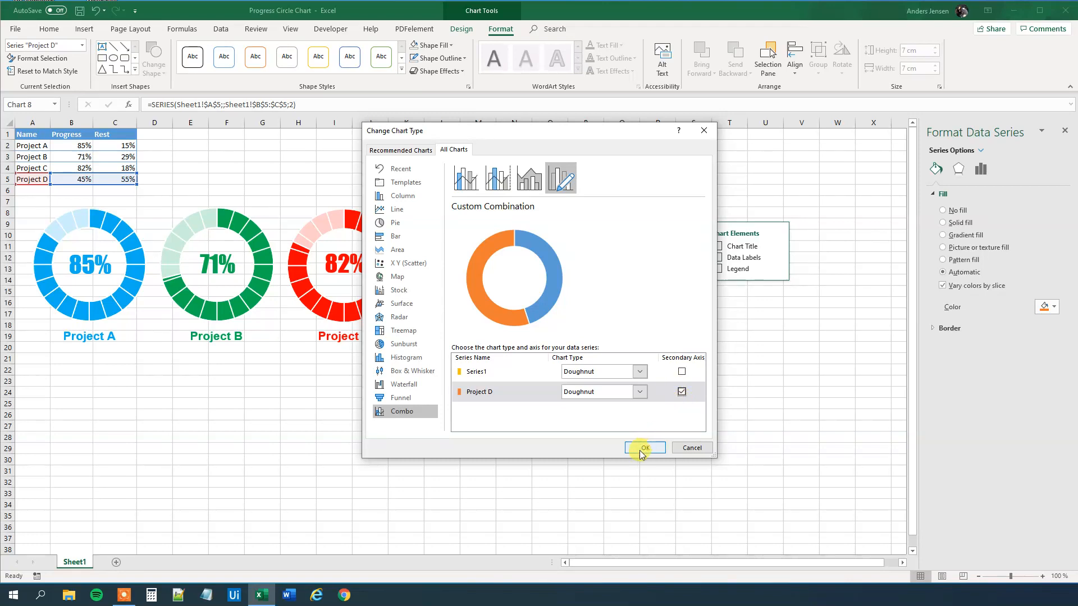
left_click(643, 447)
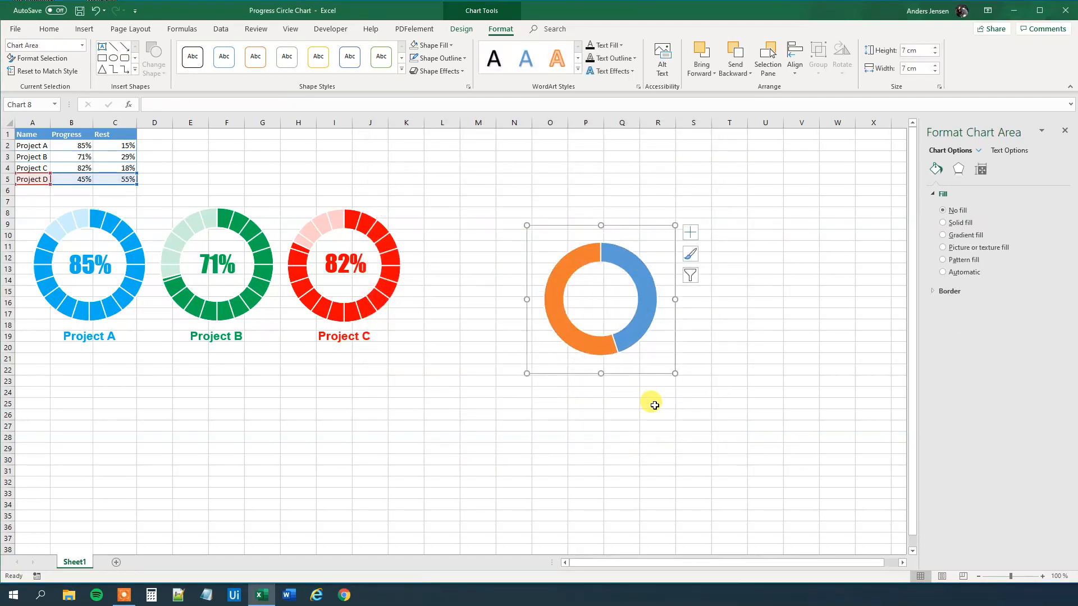
Set Project D's progress slice to No fill
left_click(633, 268)
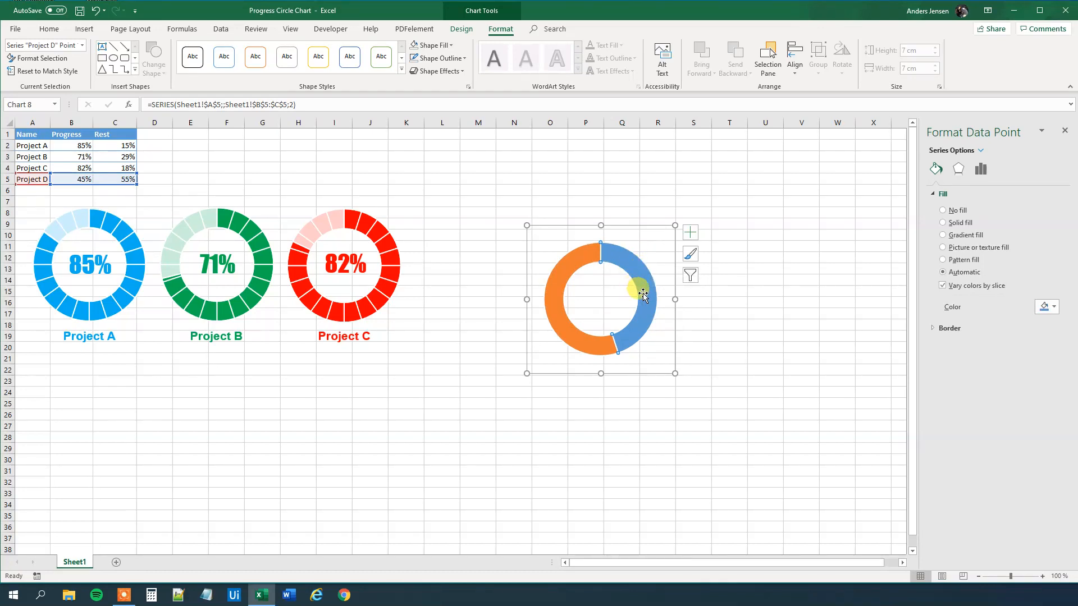
left_click(943, 211)
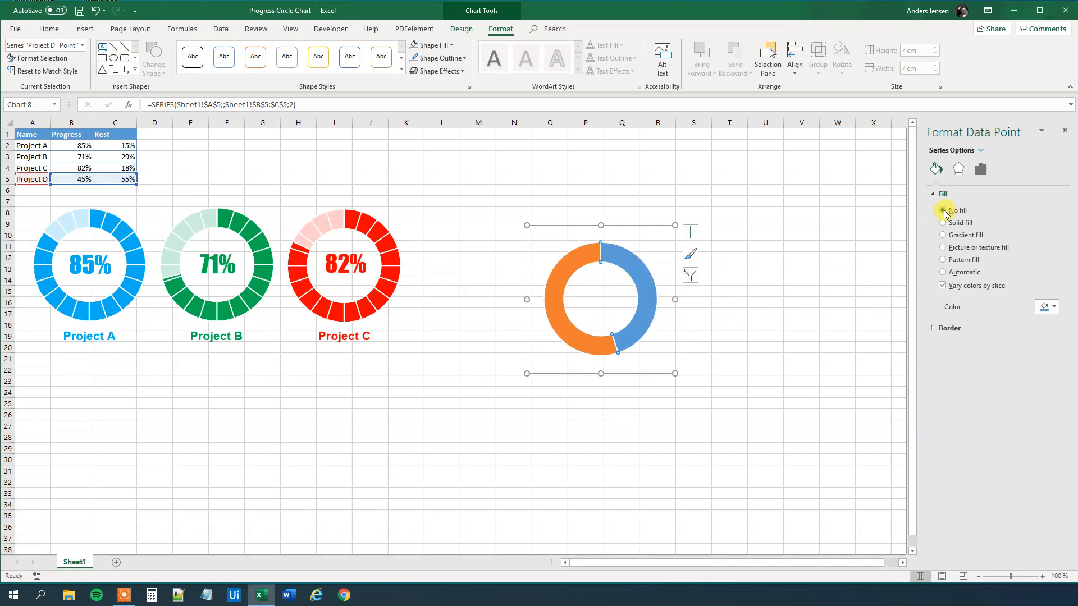
left_click(942, 210)
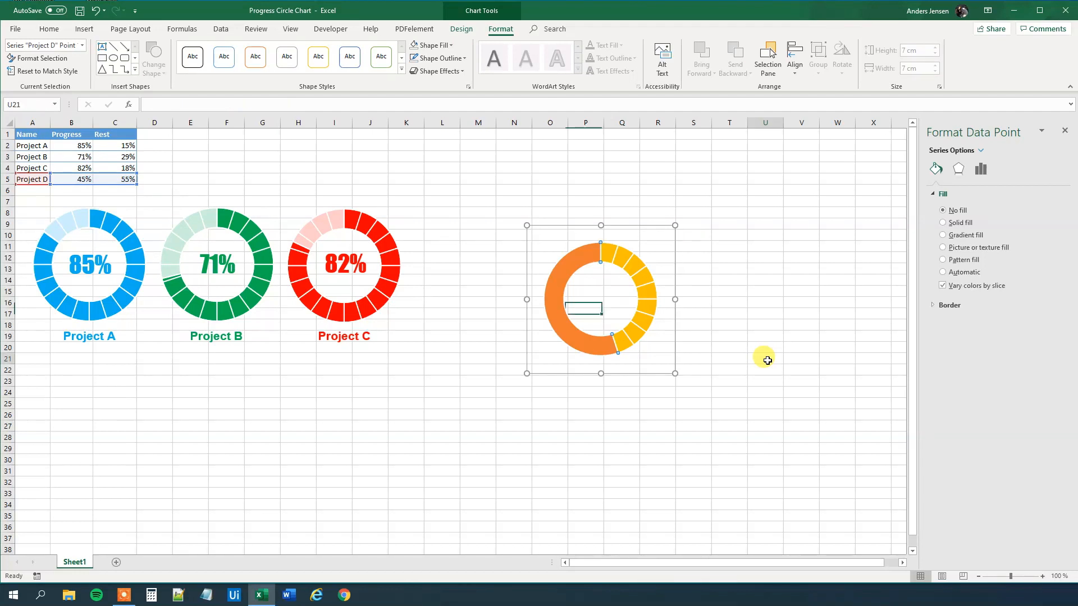
Give Project D's rest slice a solid white fill with adjusted transparency
left_click(557, 304)
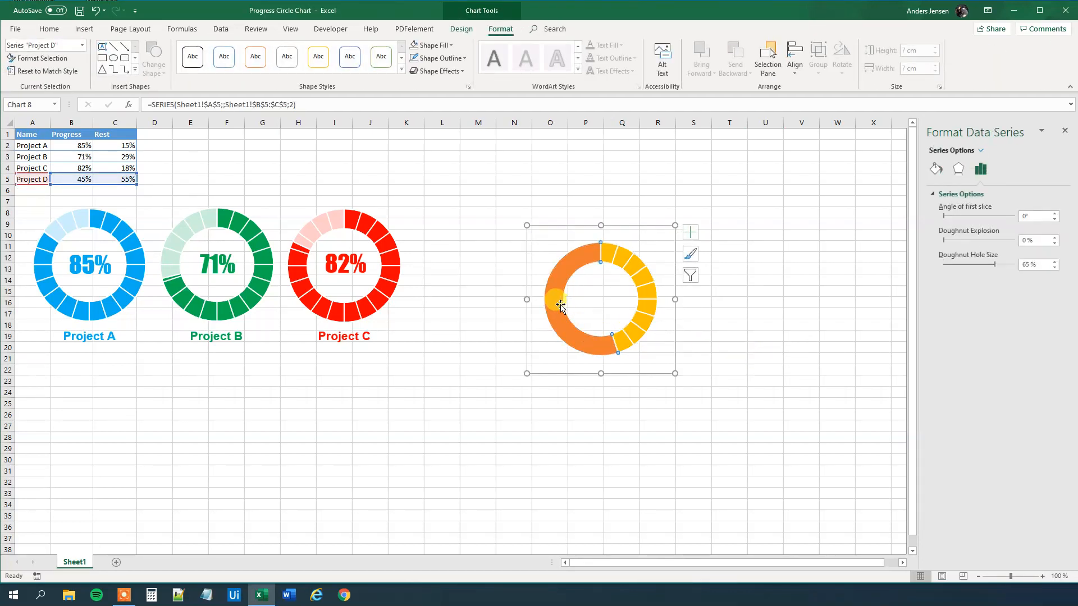
left_click(602, 251)
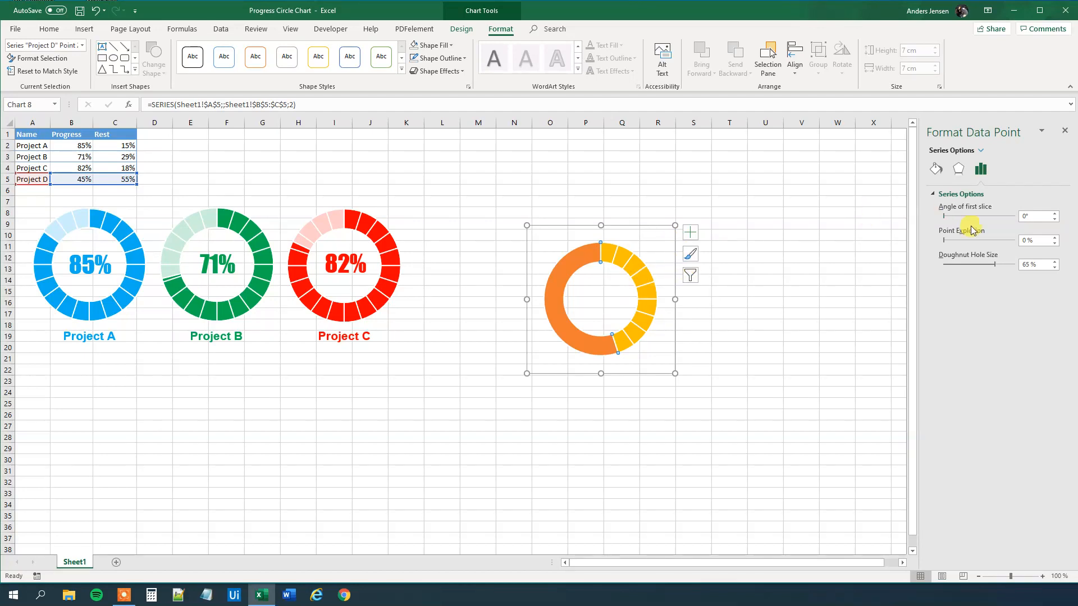
left_click(934, 169)
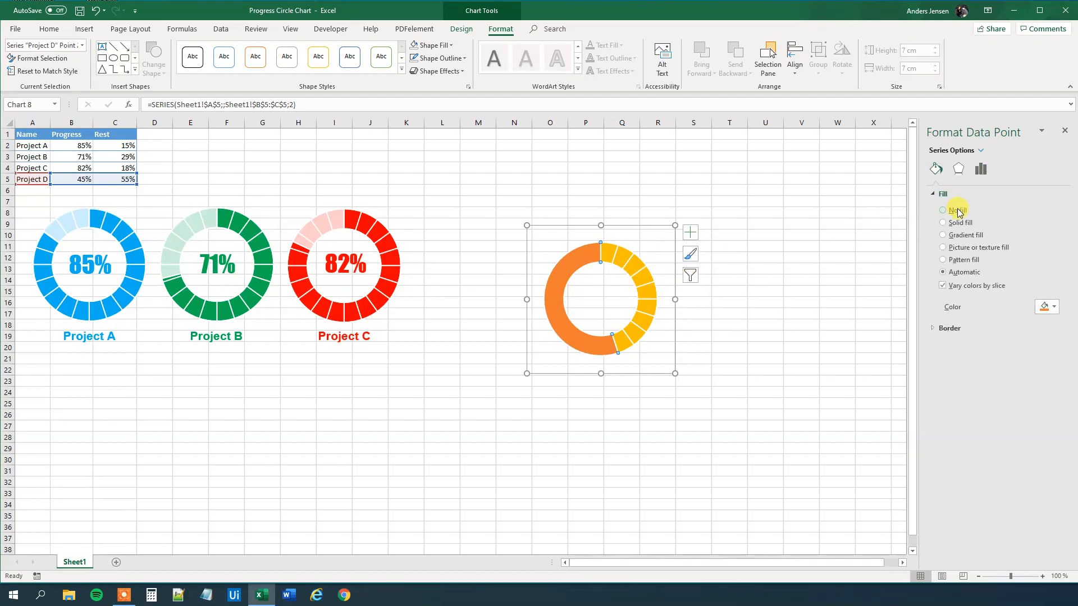
left_click(943, 223)
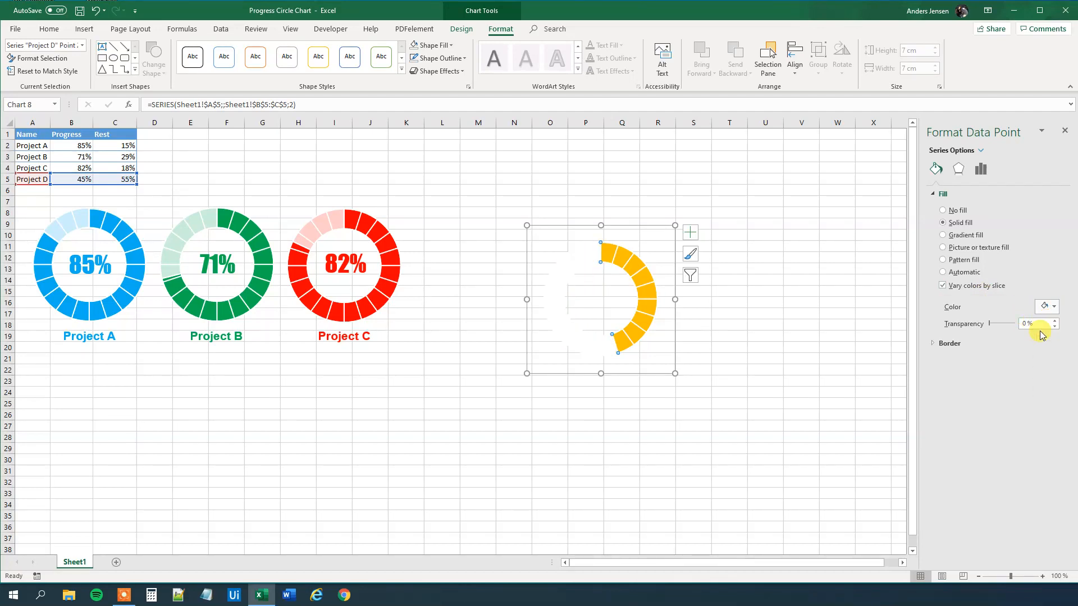
left_click(1031, 324)
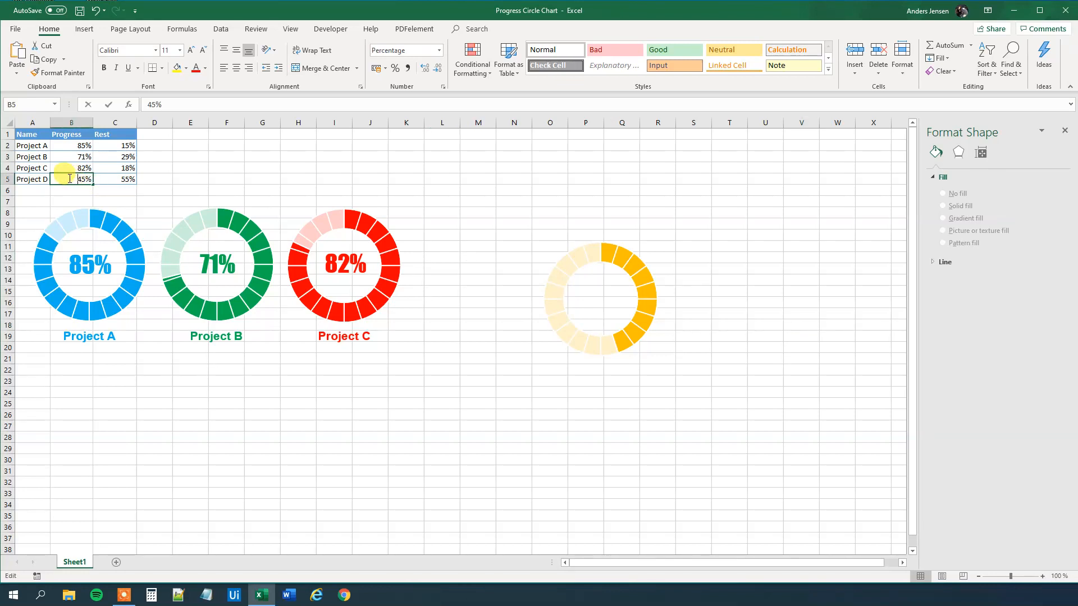
Change Project D's progress in cell B5 to 64%
right_click(70, 178)
type("64")
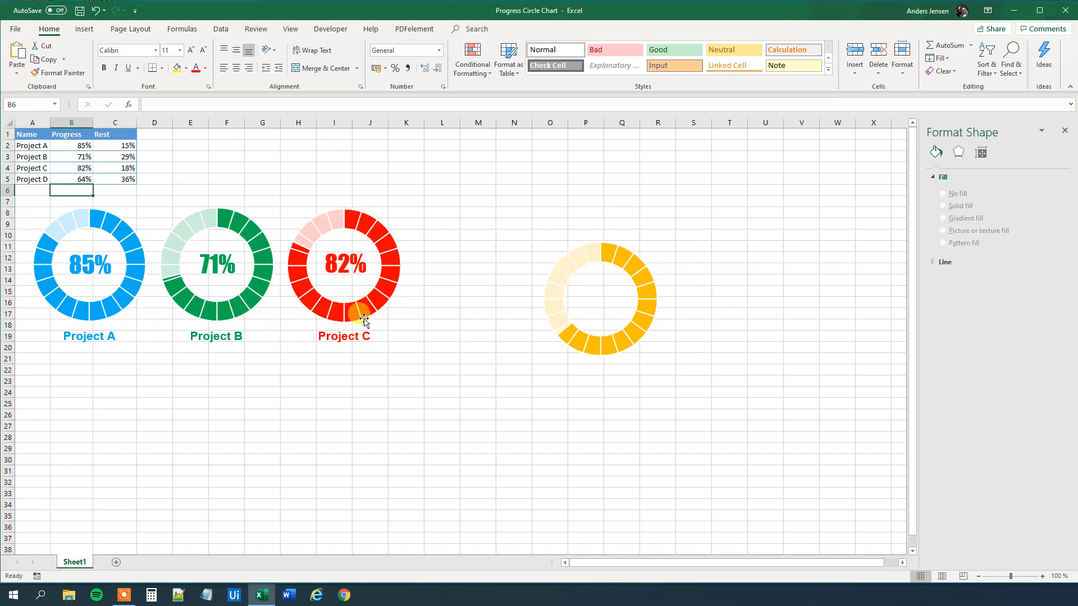
mouse_move(323, 299)
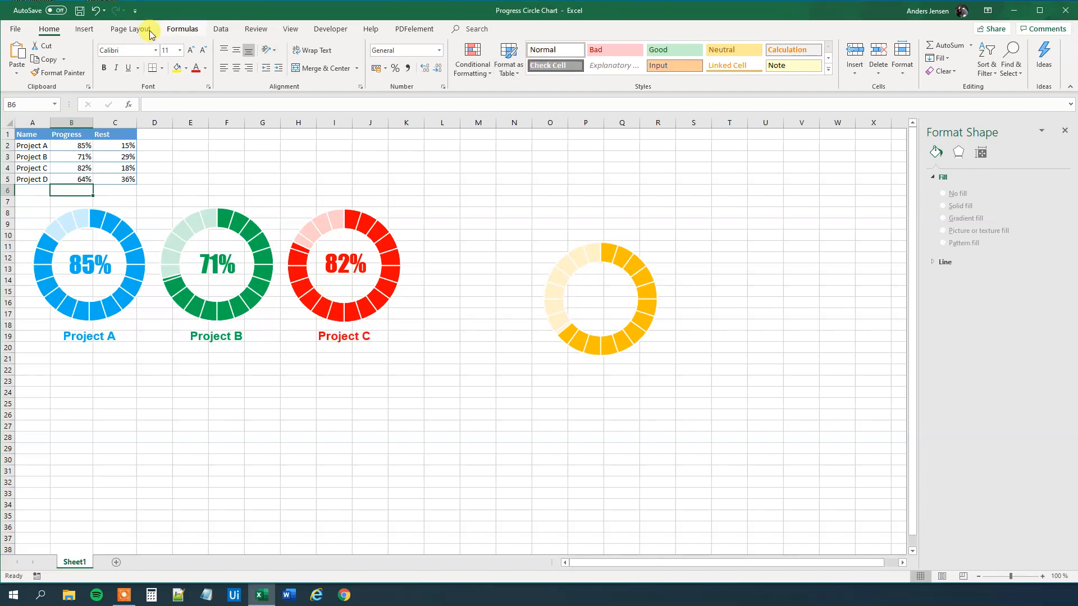
left_click(84, 28)
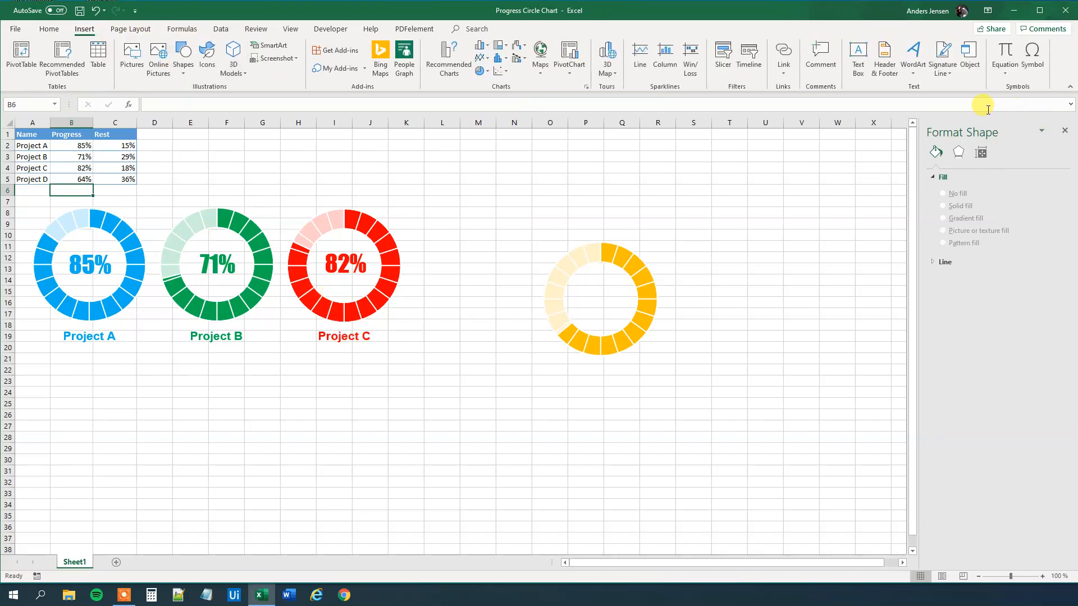
Place a text box below the yellow doughnut, linked to Project D's 64% value in $B$5
left_click(857, 58)
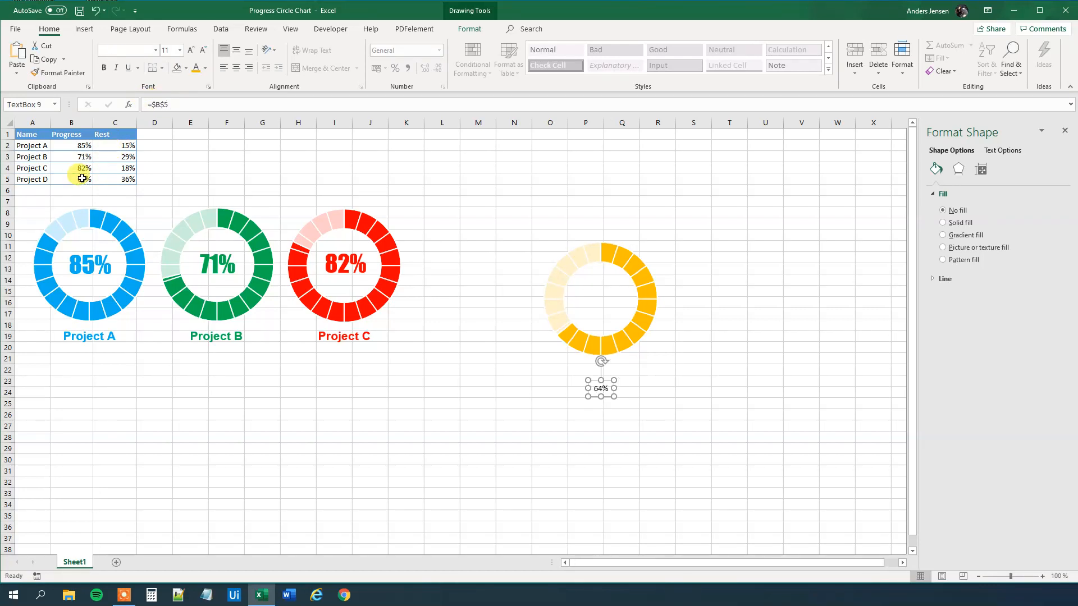
left_click(599, 389)
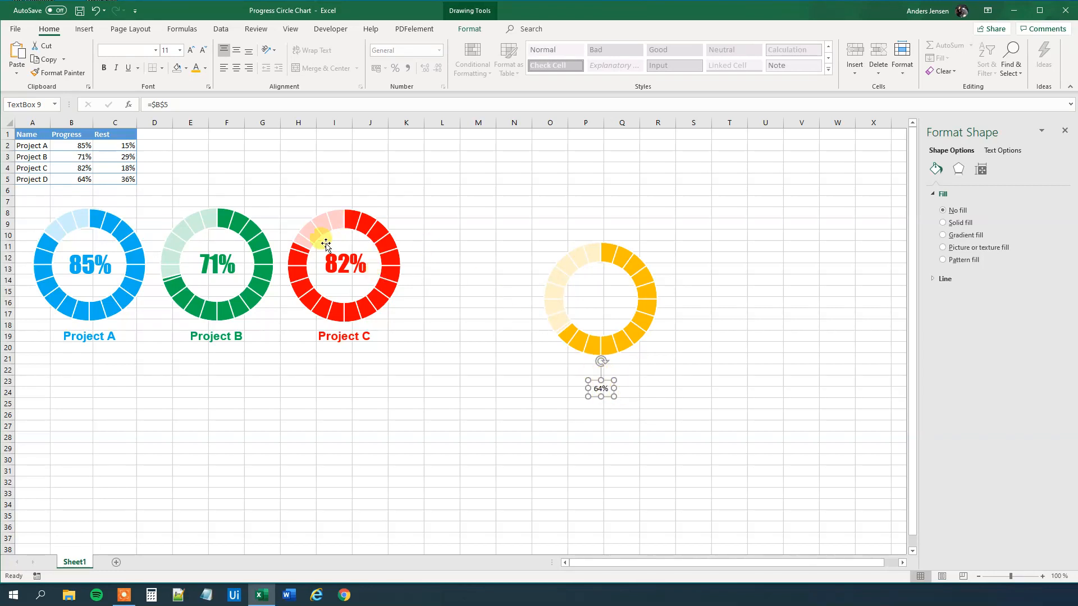
Set the 64% label's font to Impact at 32 points
left_click(178, 50)
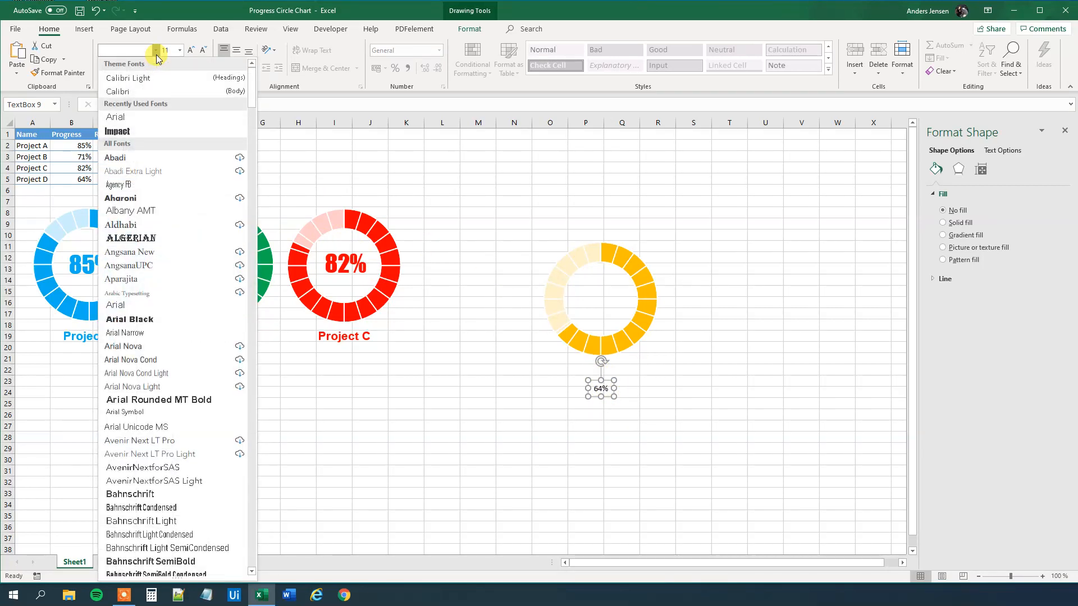
scroll("down", 3)
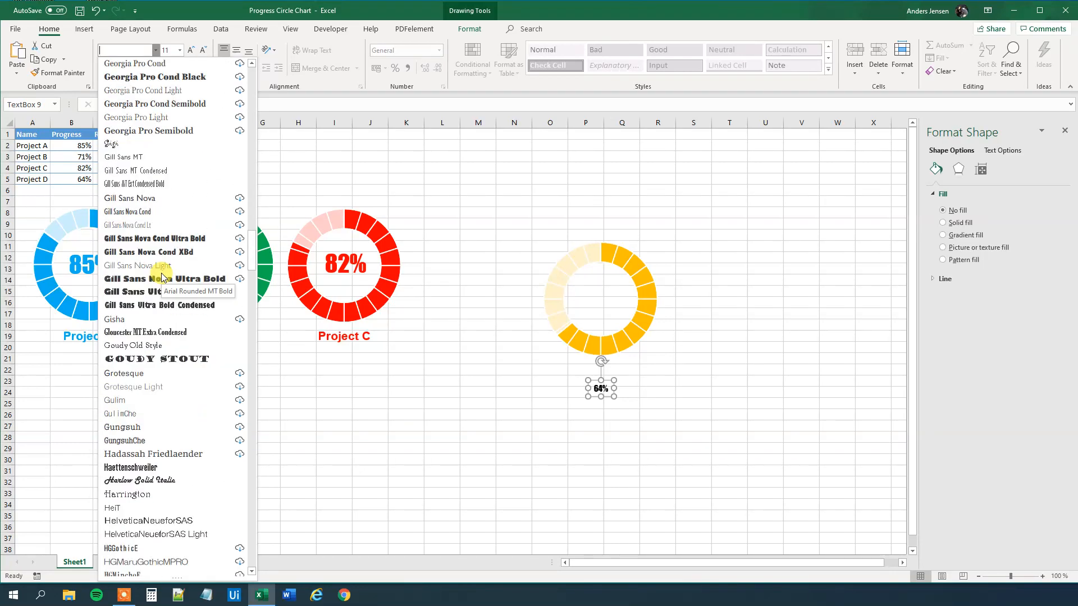
scroll("down", 3)
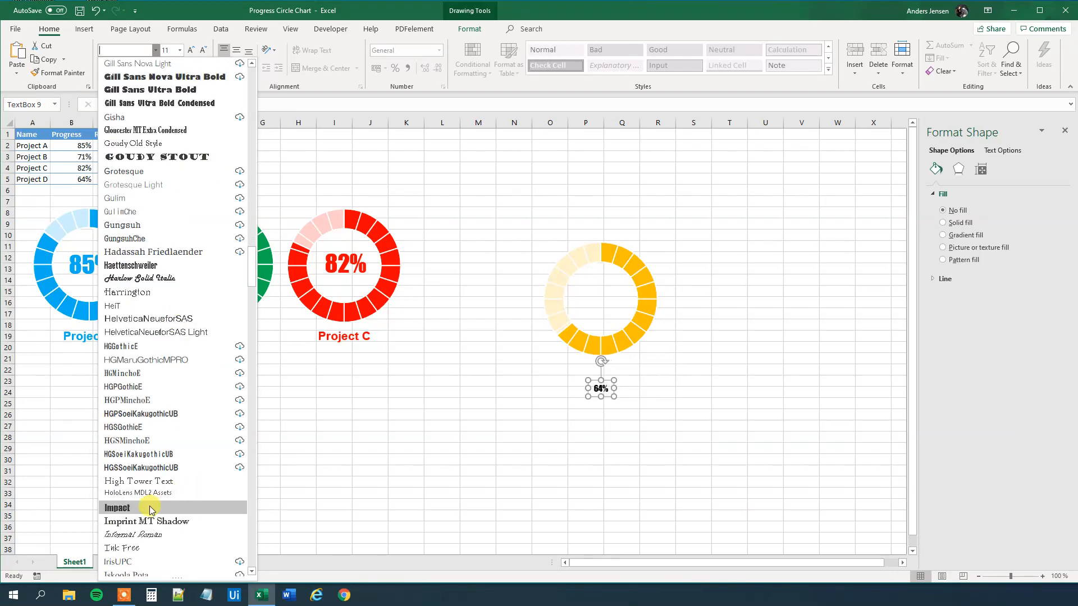
left_click(117, 508)
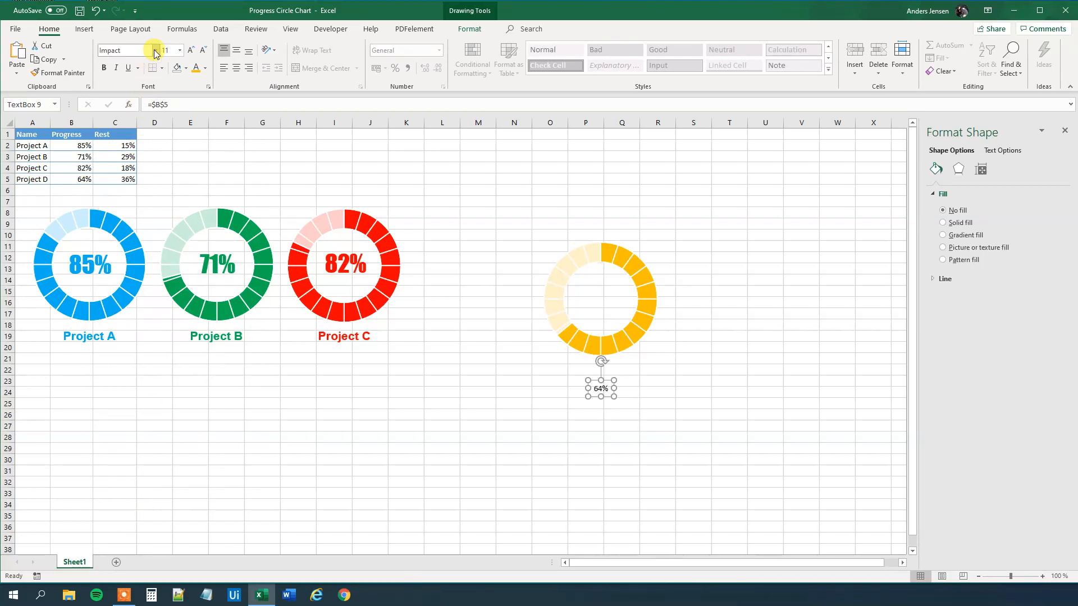
left_click(153, 50)
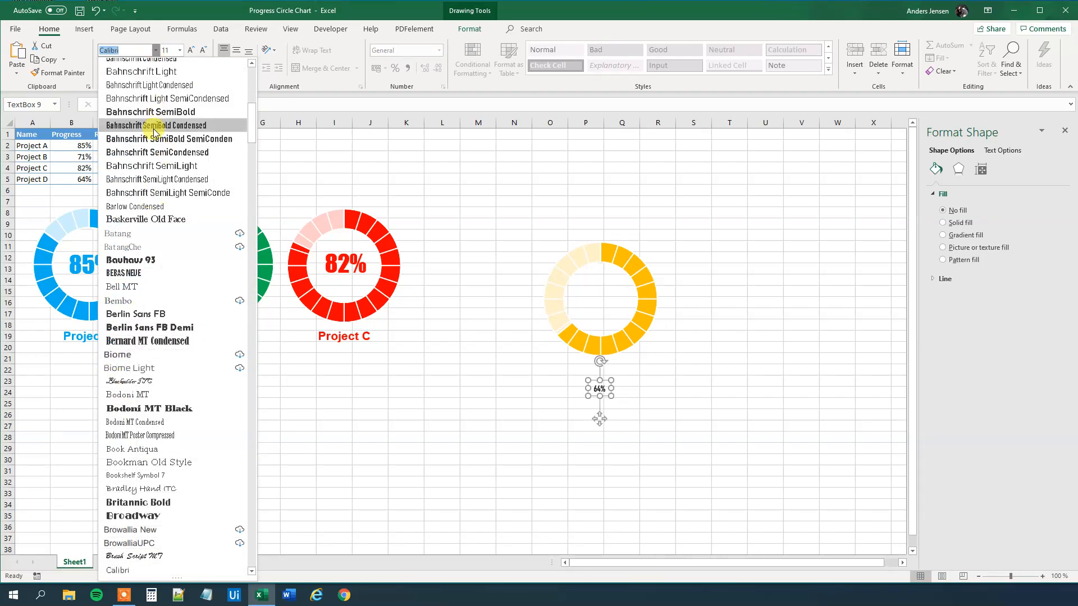
scroll("down", 3)
type("Impact")
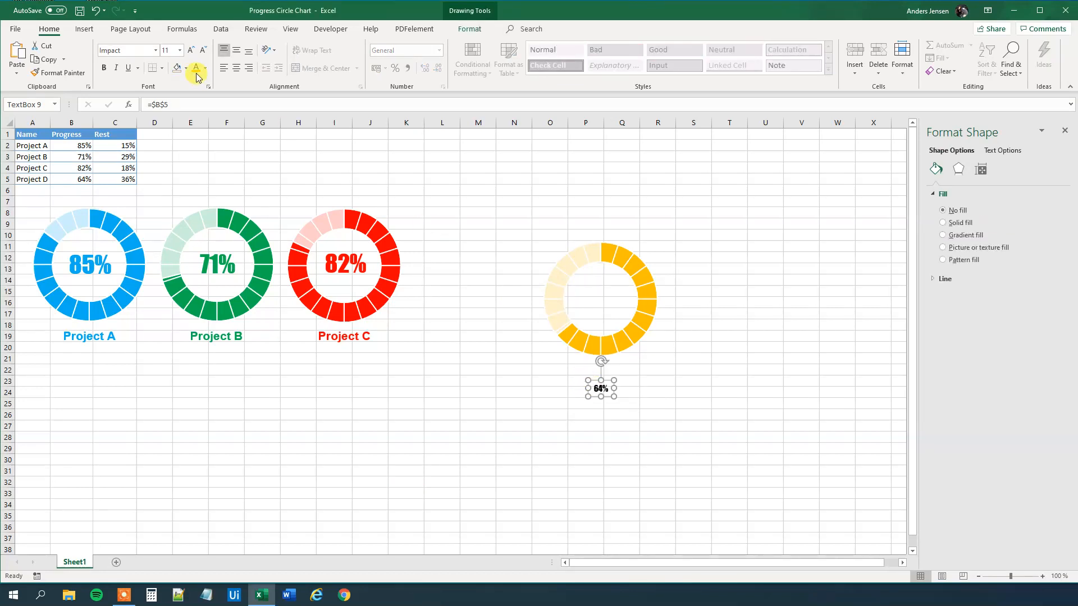
left_click(177, 50)
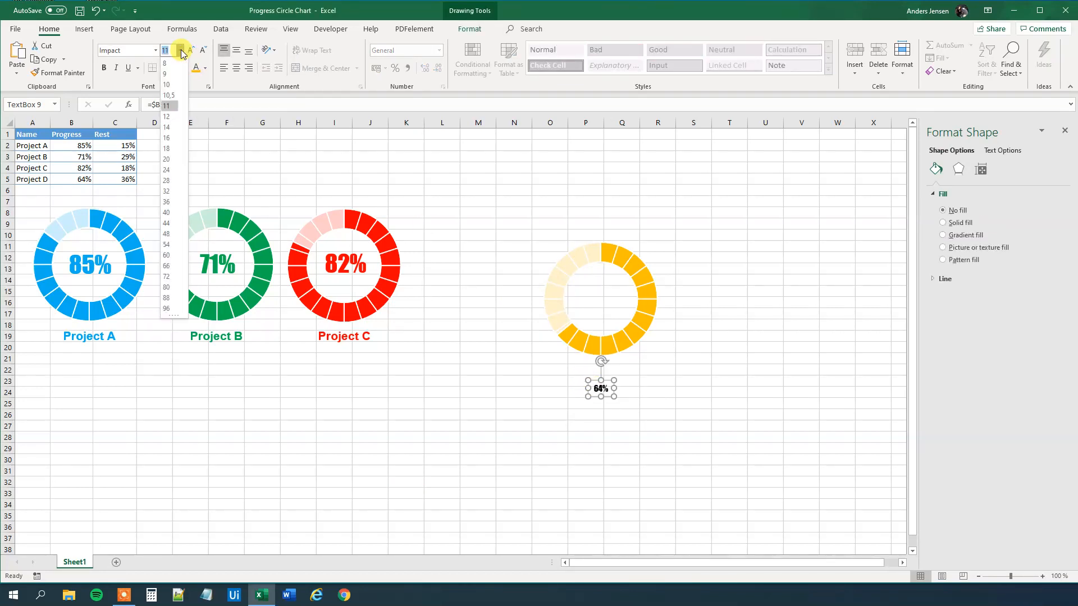
left_click(166, 191)
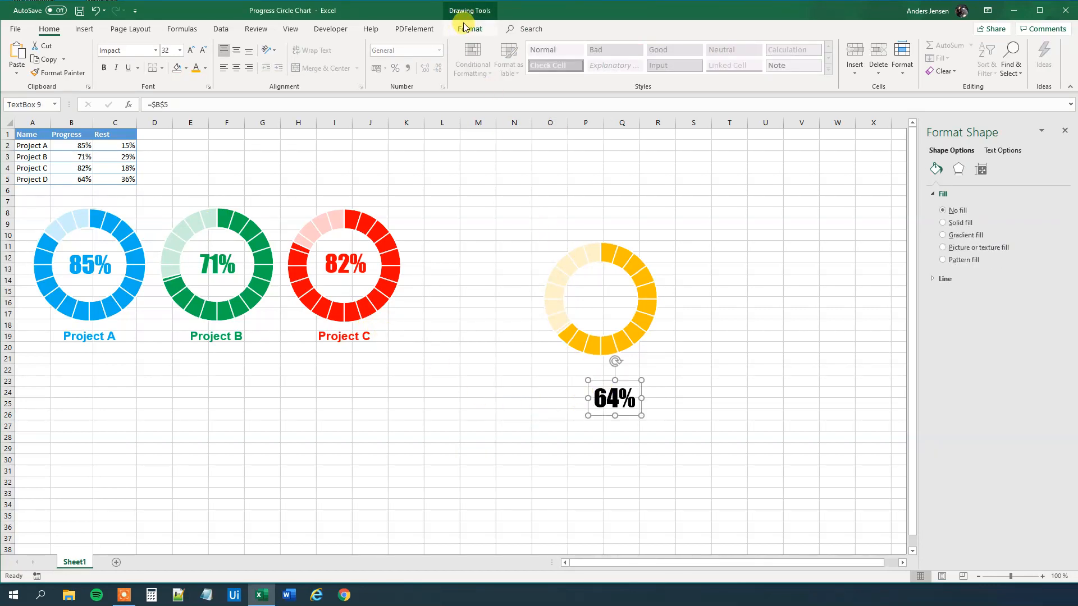
Give the 64% label no fill, no outline and yellow text, and centre it inside the doughnut
left_click(416, 45)
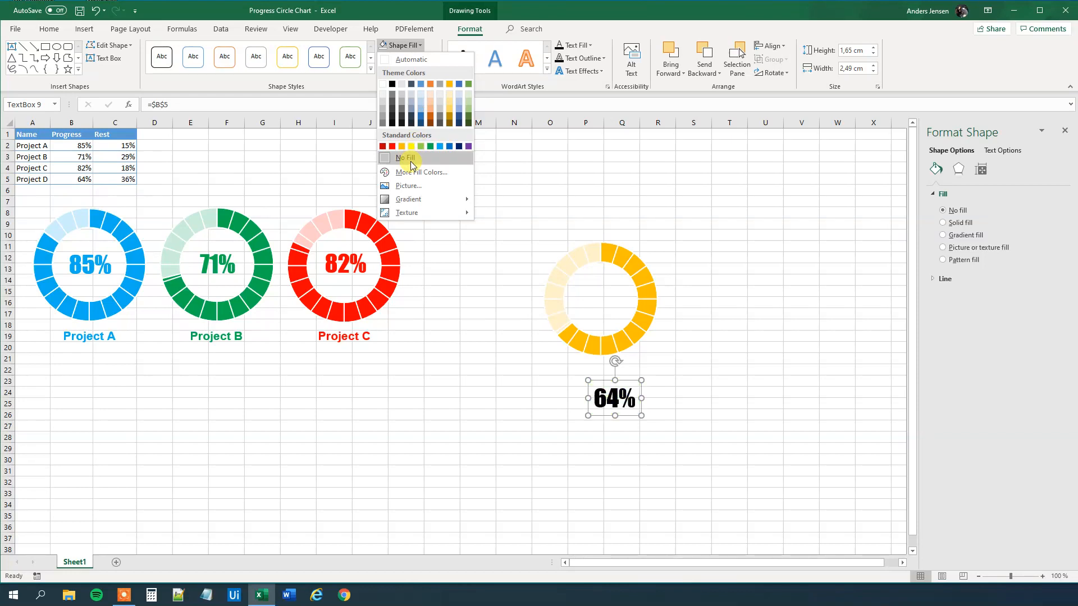
left_click(404, 58)
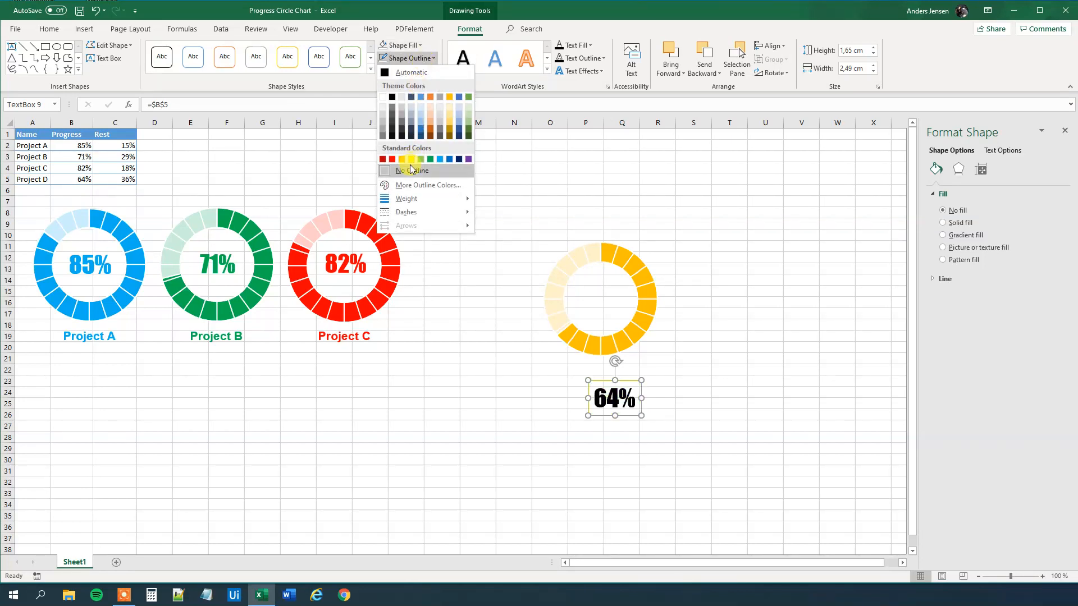
left_click(409, 171)
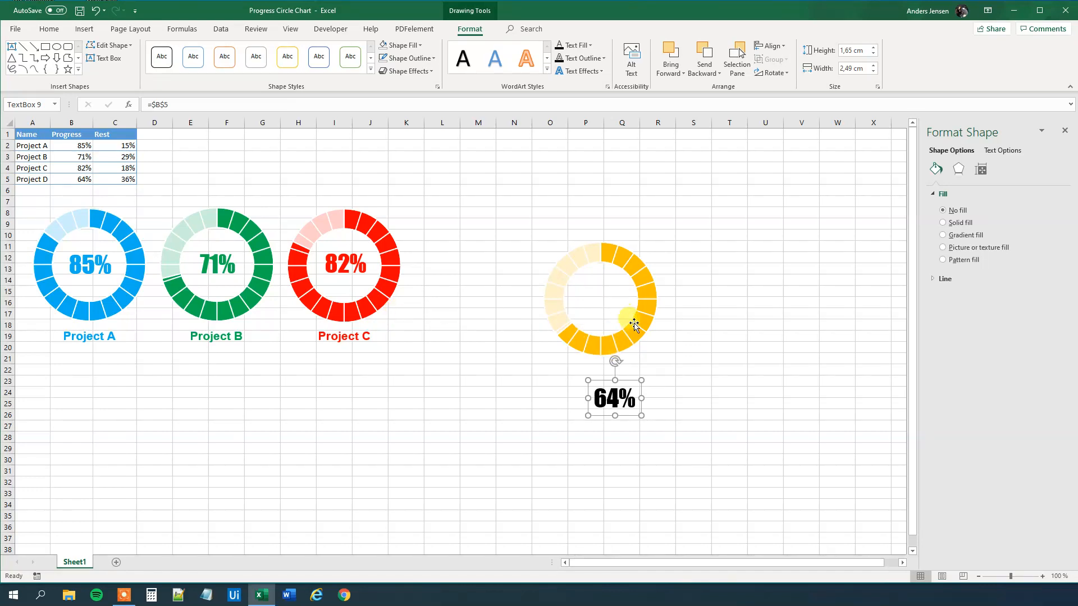
left_click(49, 28)
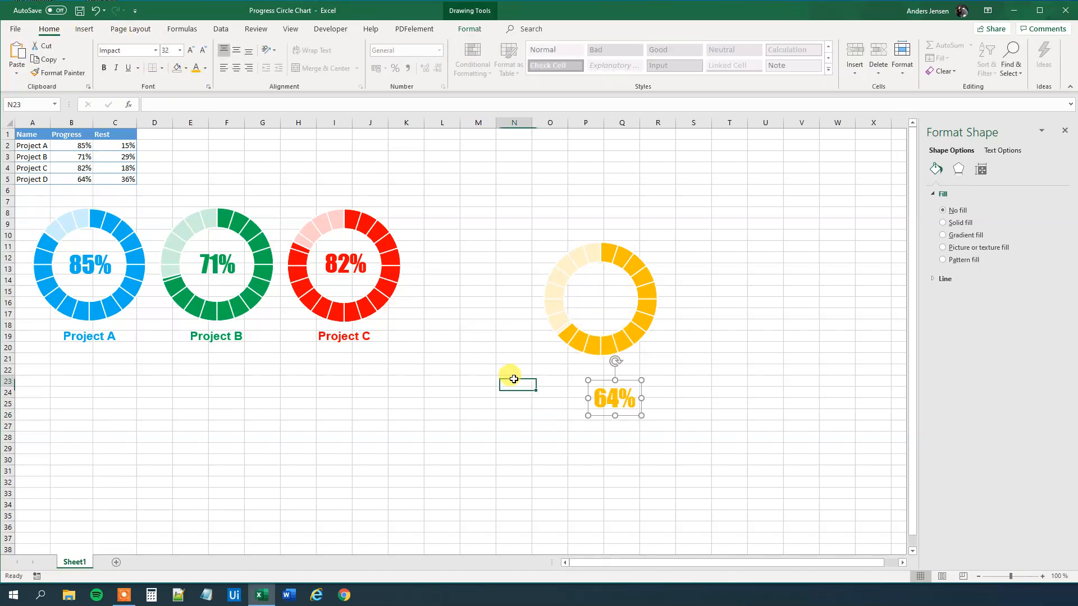
left_click_drag(614, 397, 599, 306)
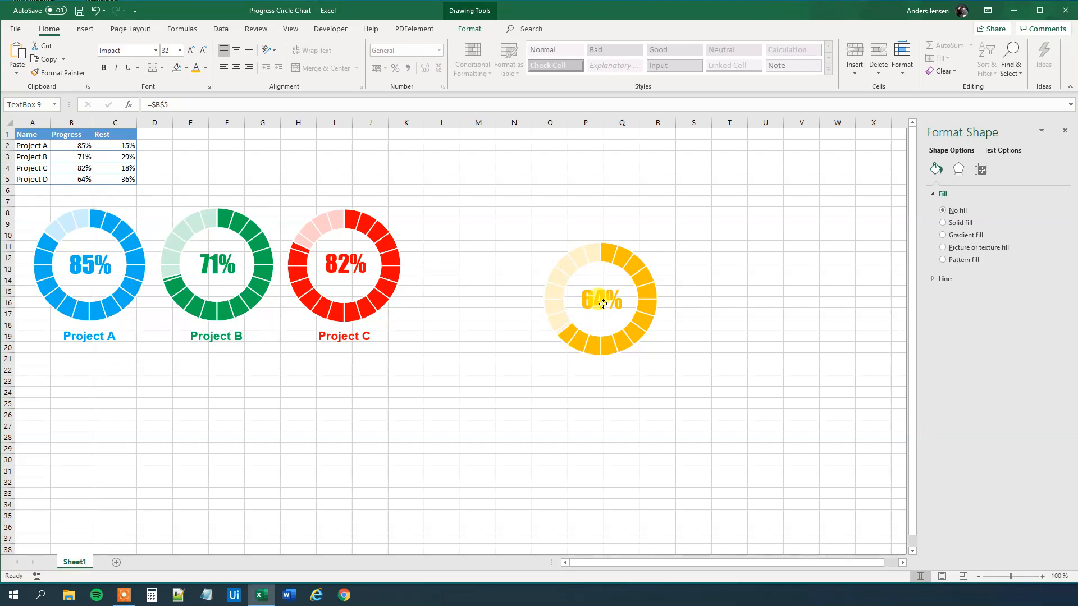
left_click(692, 480)
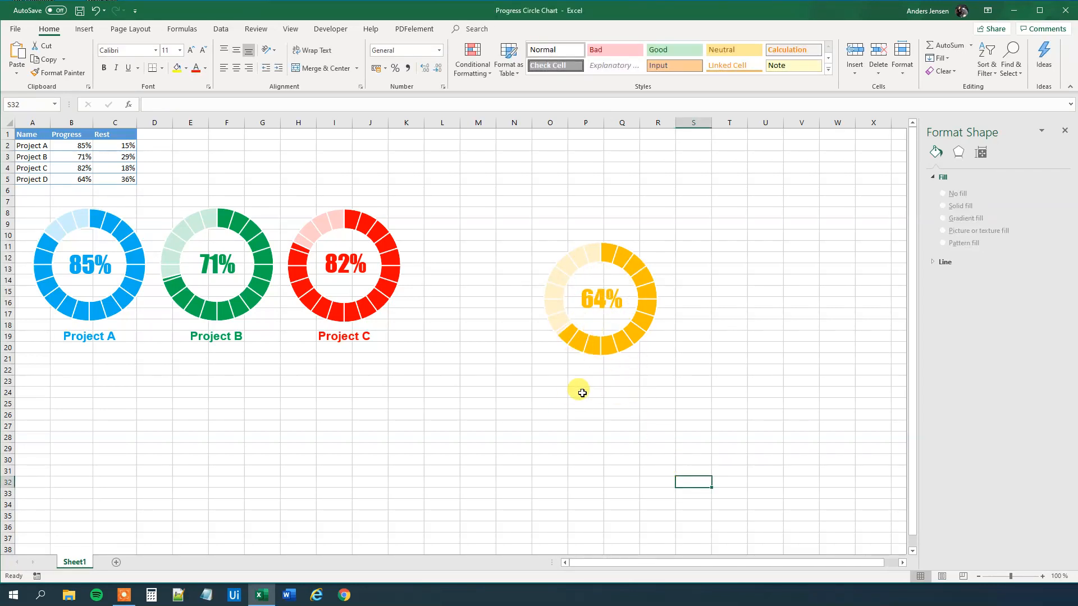
mouse_move(603, 354)
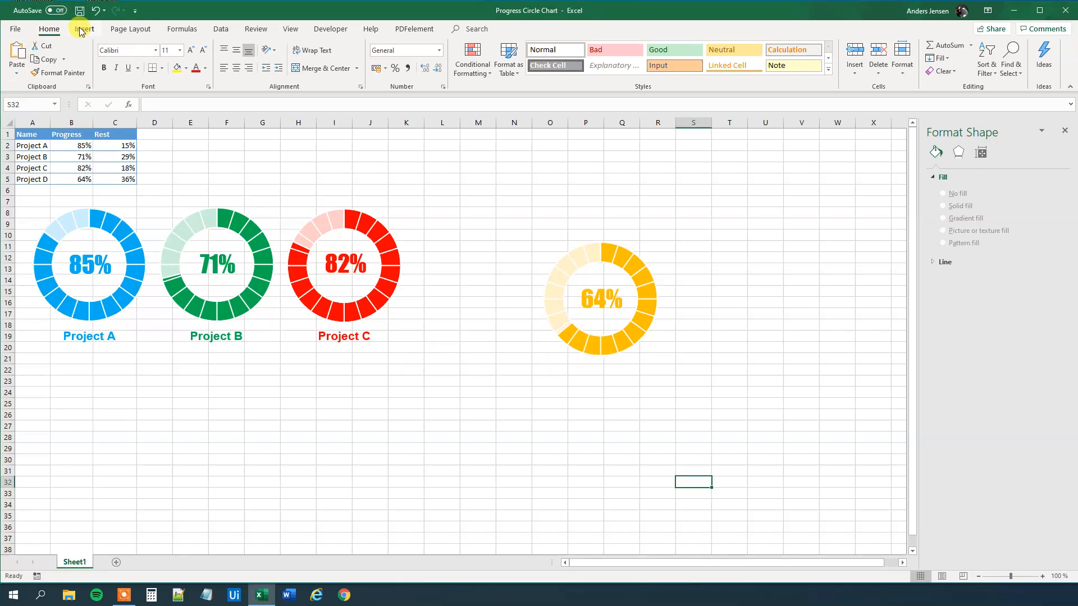
Draw a text box below the doughnut and link it to cell A5 with =A5
left_click(83, 29)
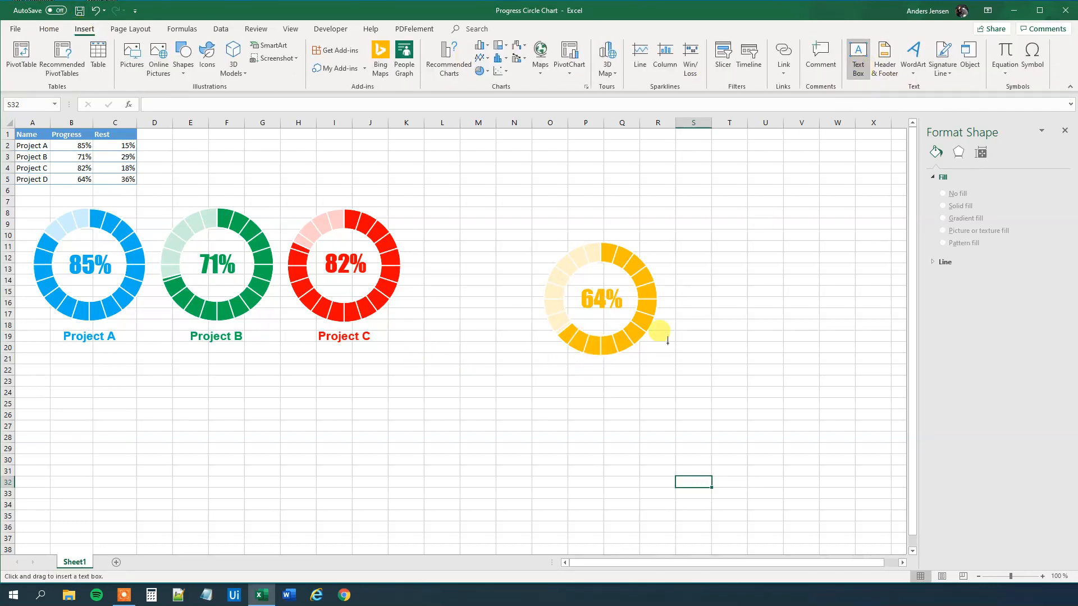
left_click_drag(660, 331, 572, 389)
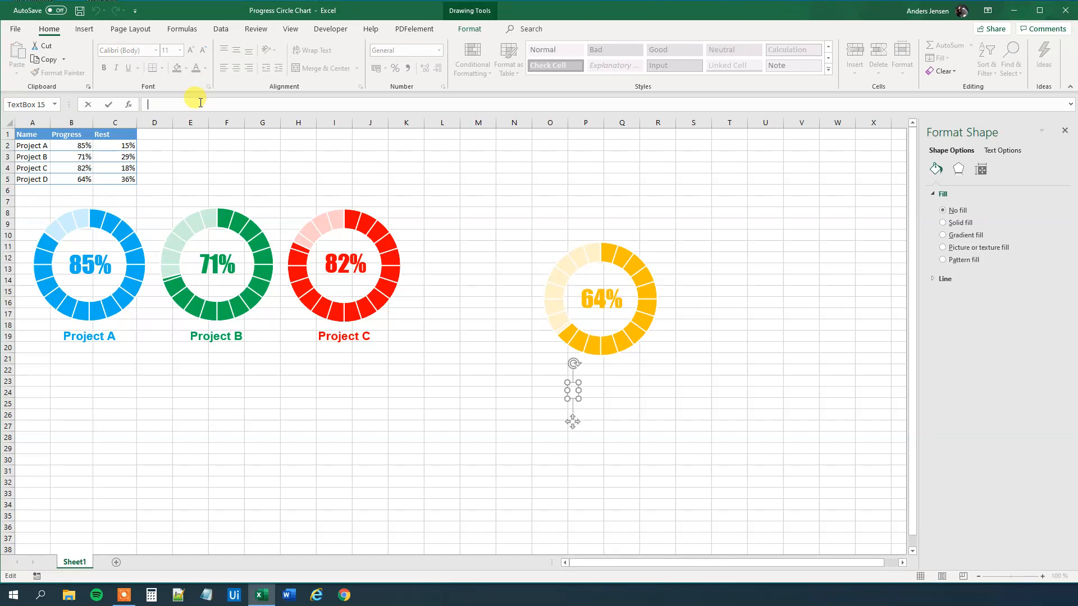
type("=")
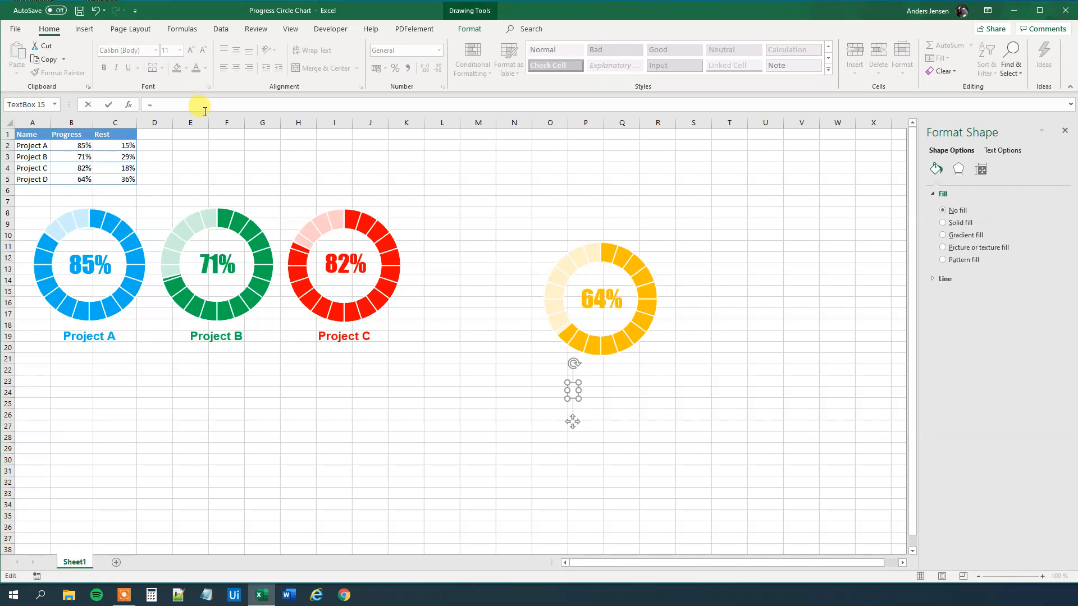
left_click(31, 179)
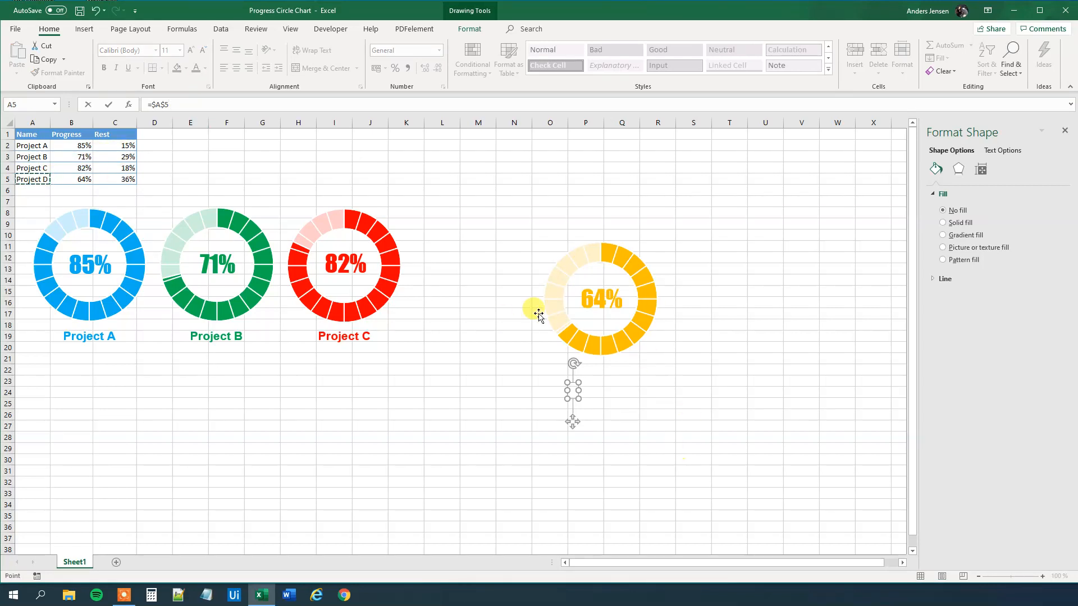
mouse_move(587, 388)
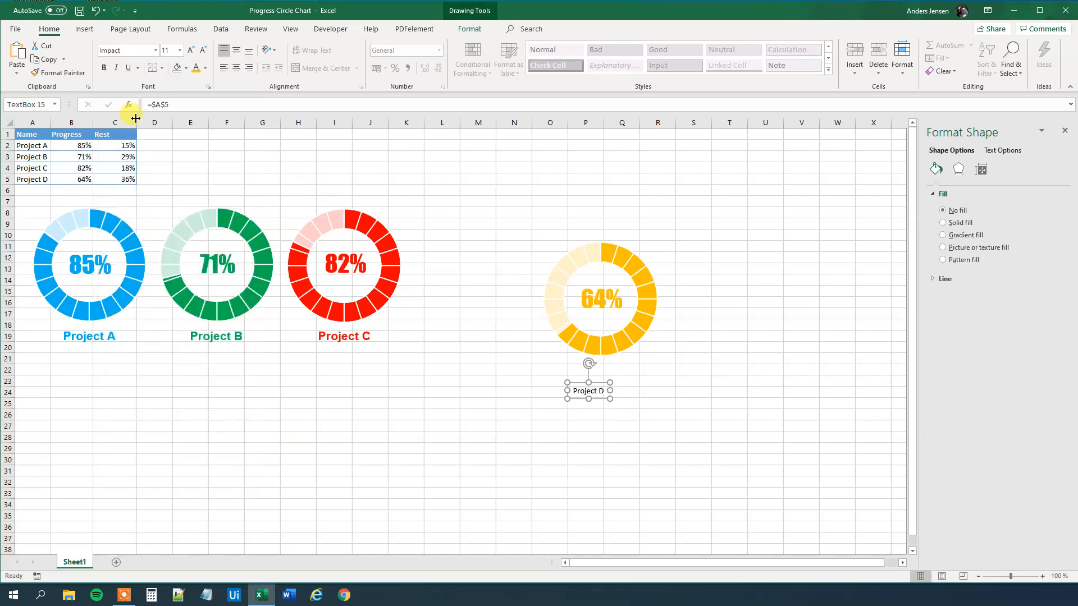
Format the Project D label as bold 16-point Arial
left_click(127, 50)
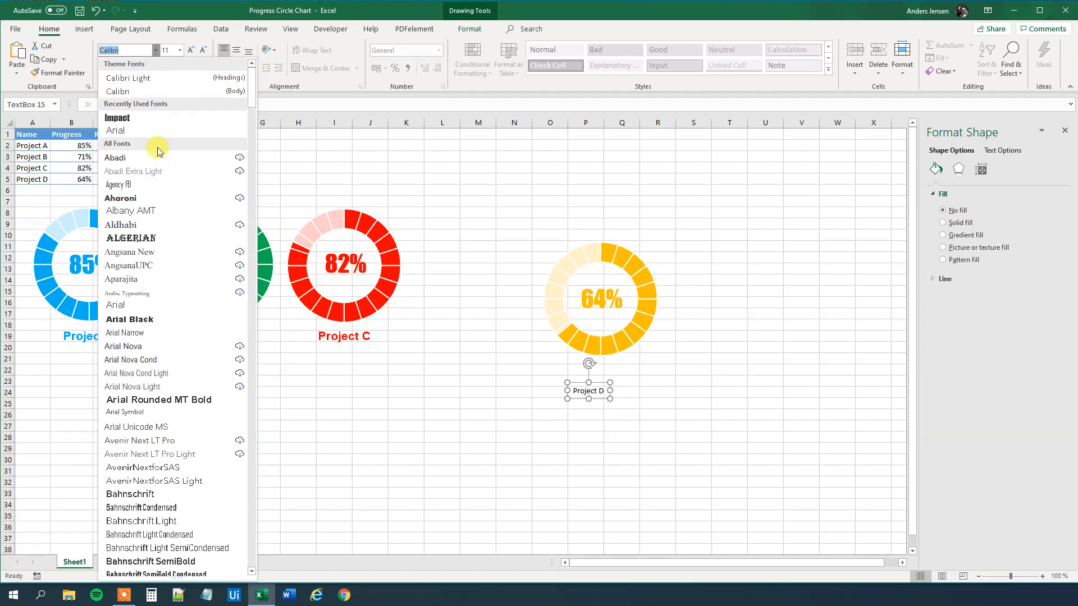
left_click(116, 118)
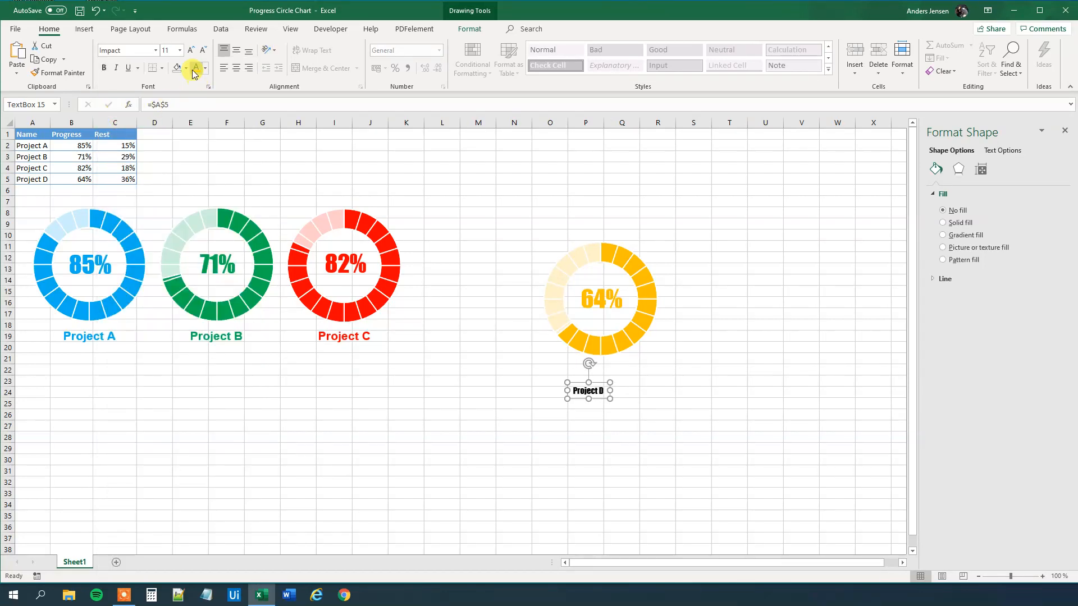
left_click(179, 50)
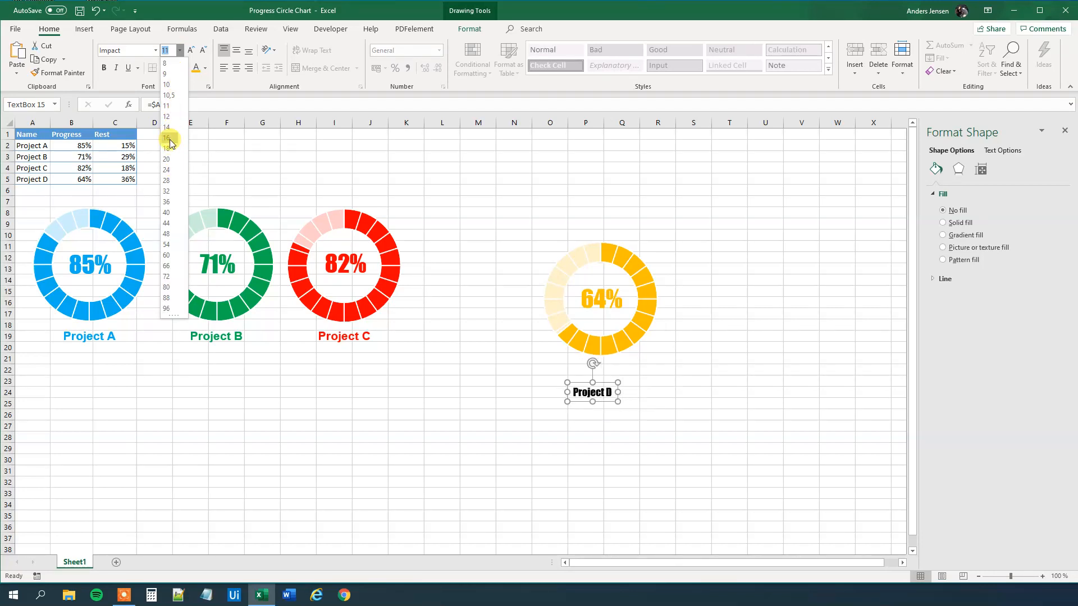
left_click(166, 138)
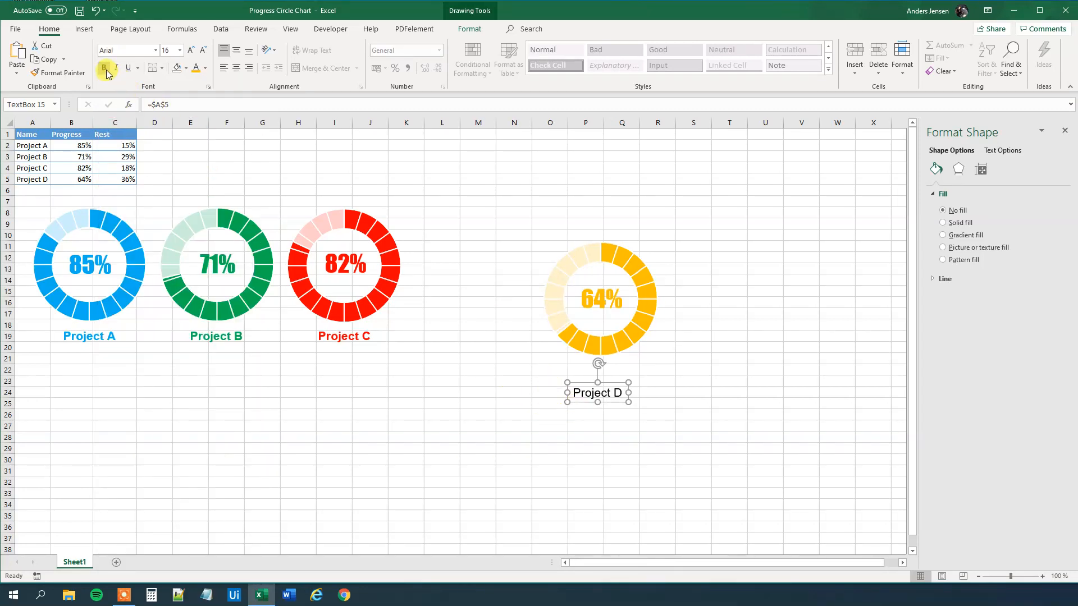
left_click(194, 68)
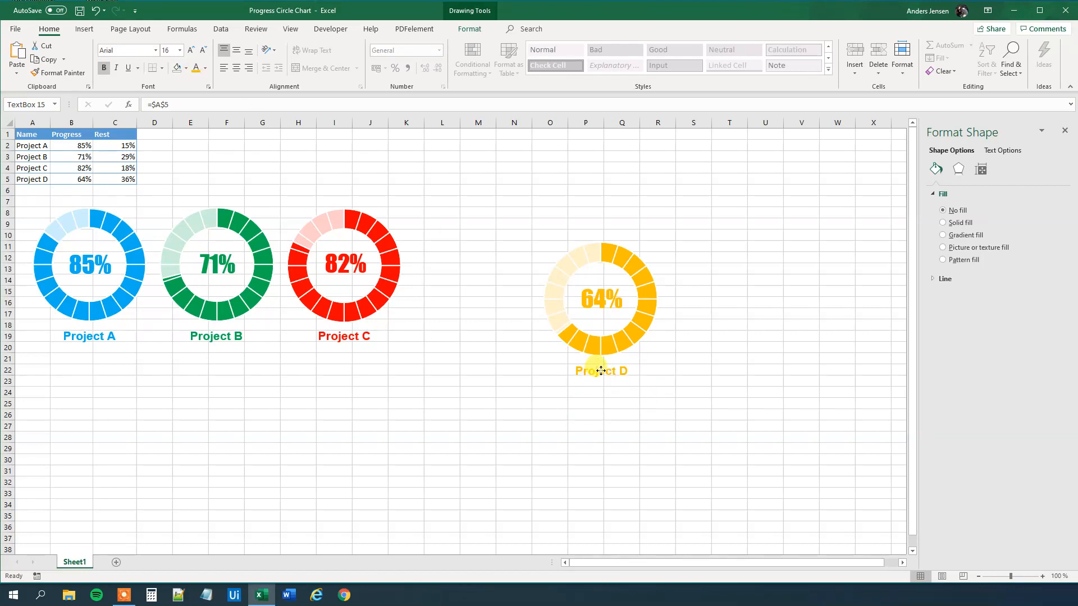
left_click(600, 370)
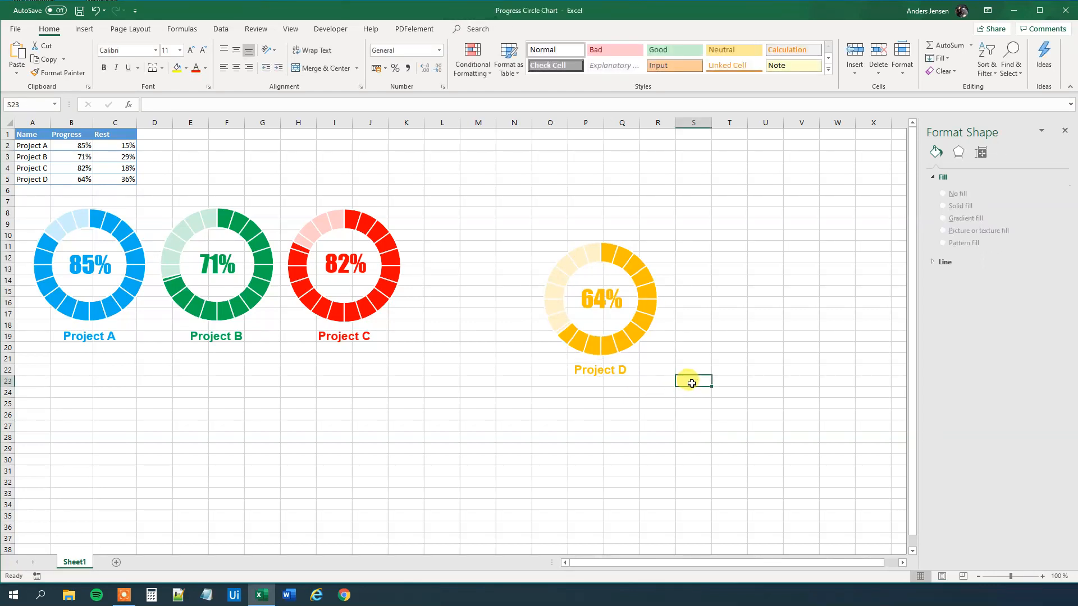
mouse_move(677, 359)
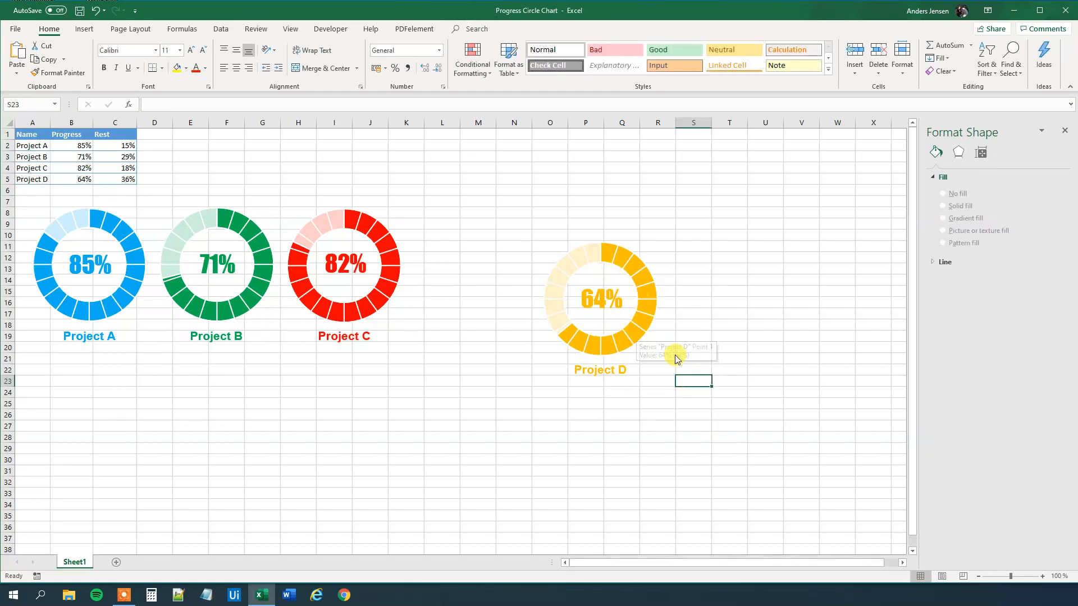
Select the 64% label, then add the doughnut chart and Project D label to the selection
left_click(599, 298)
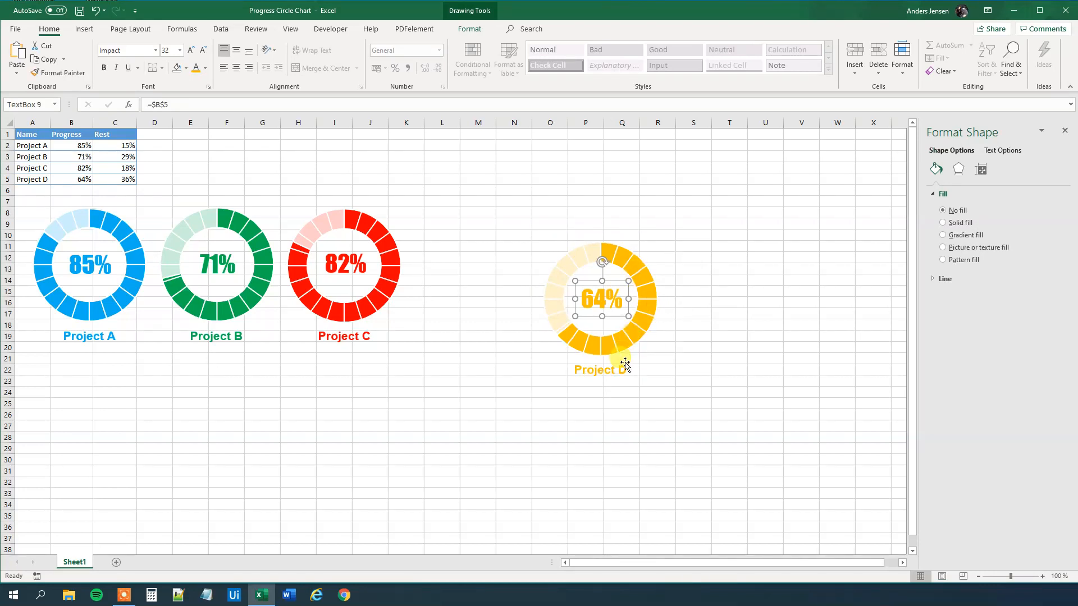
left_click(557, 311)
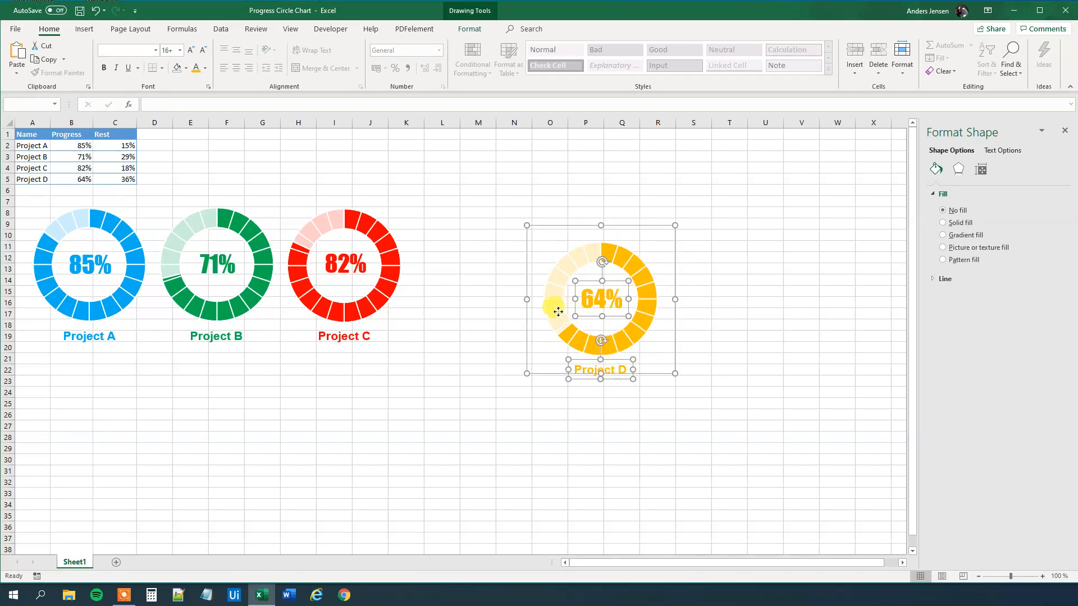